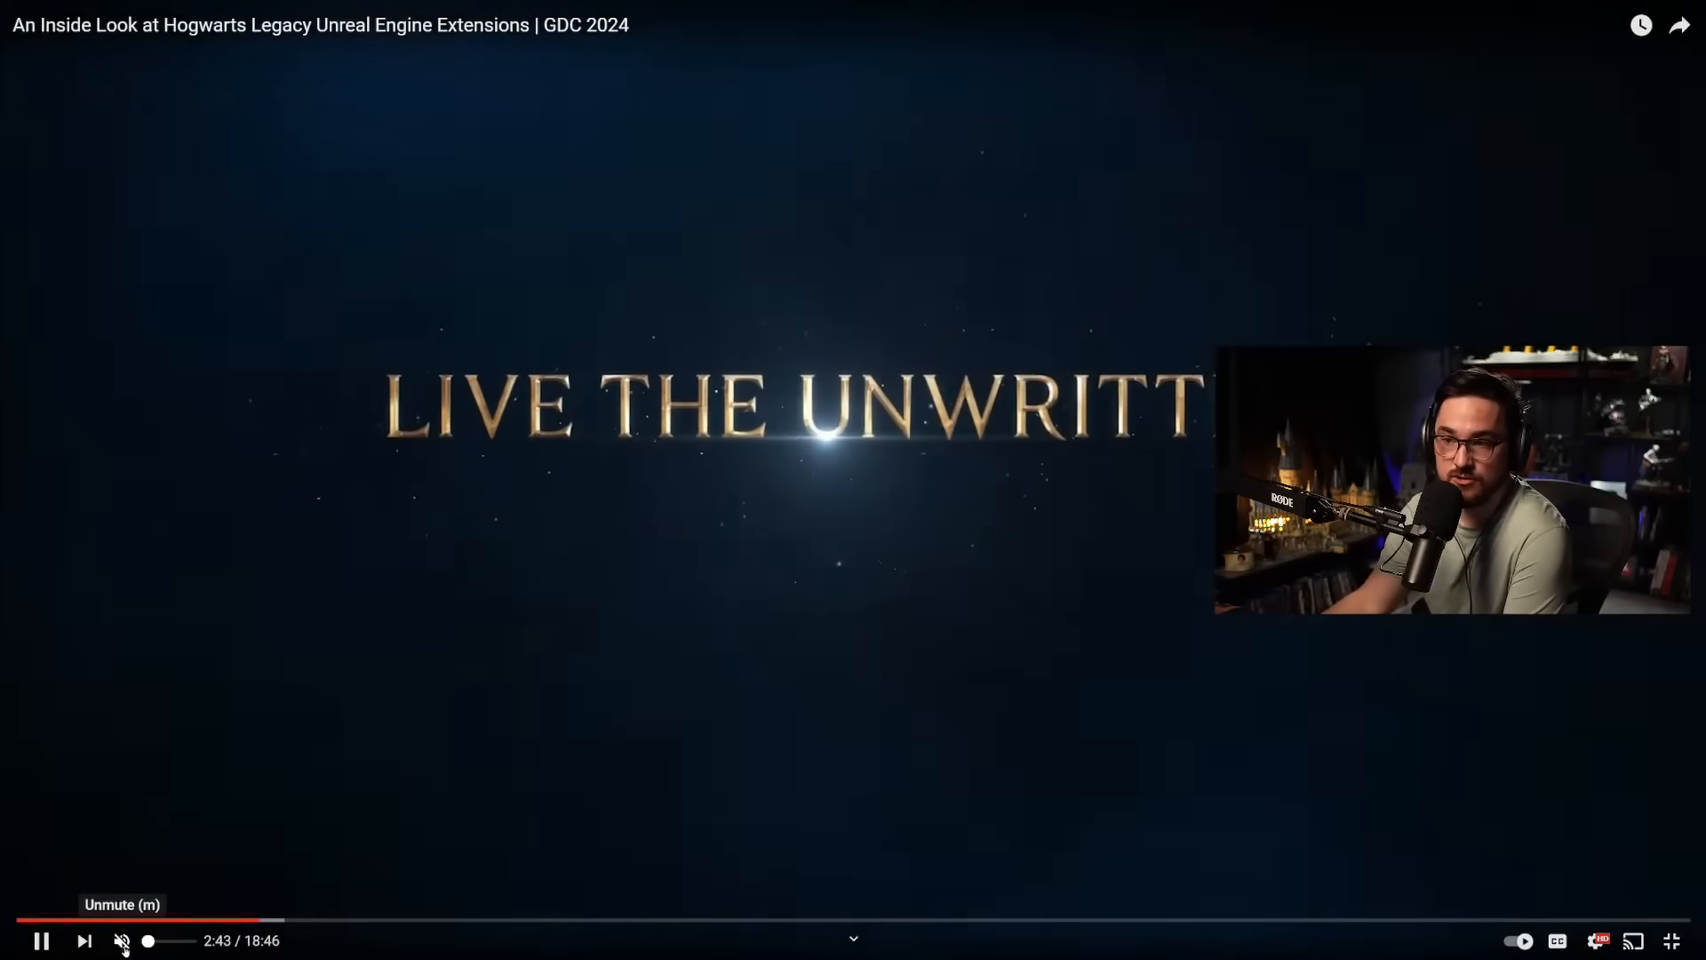
Unmute the Hogwarts Legacy GDC talk so its sound plays again
left_click(122, 941)
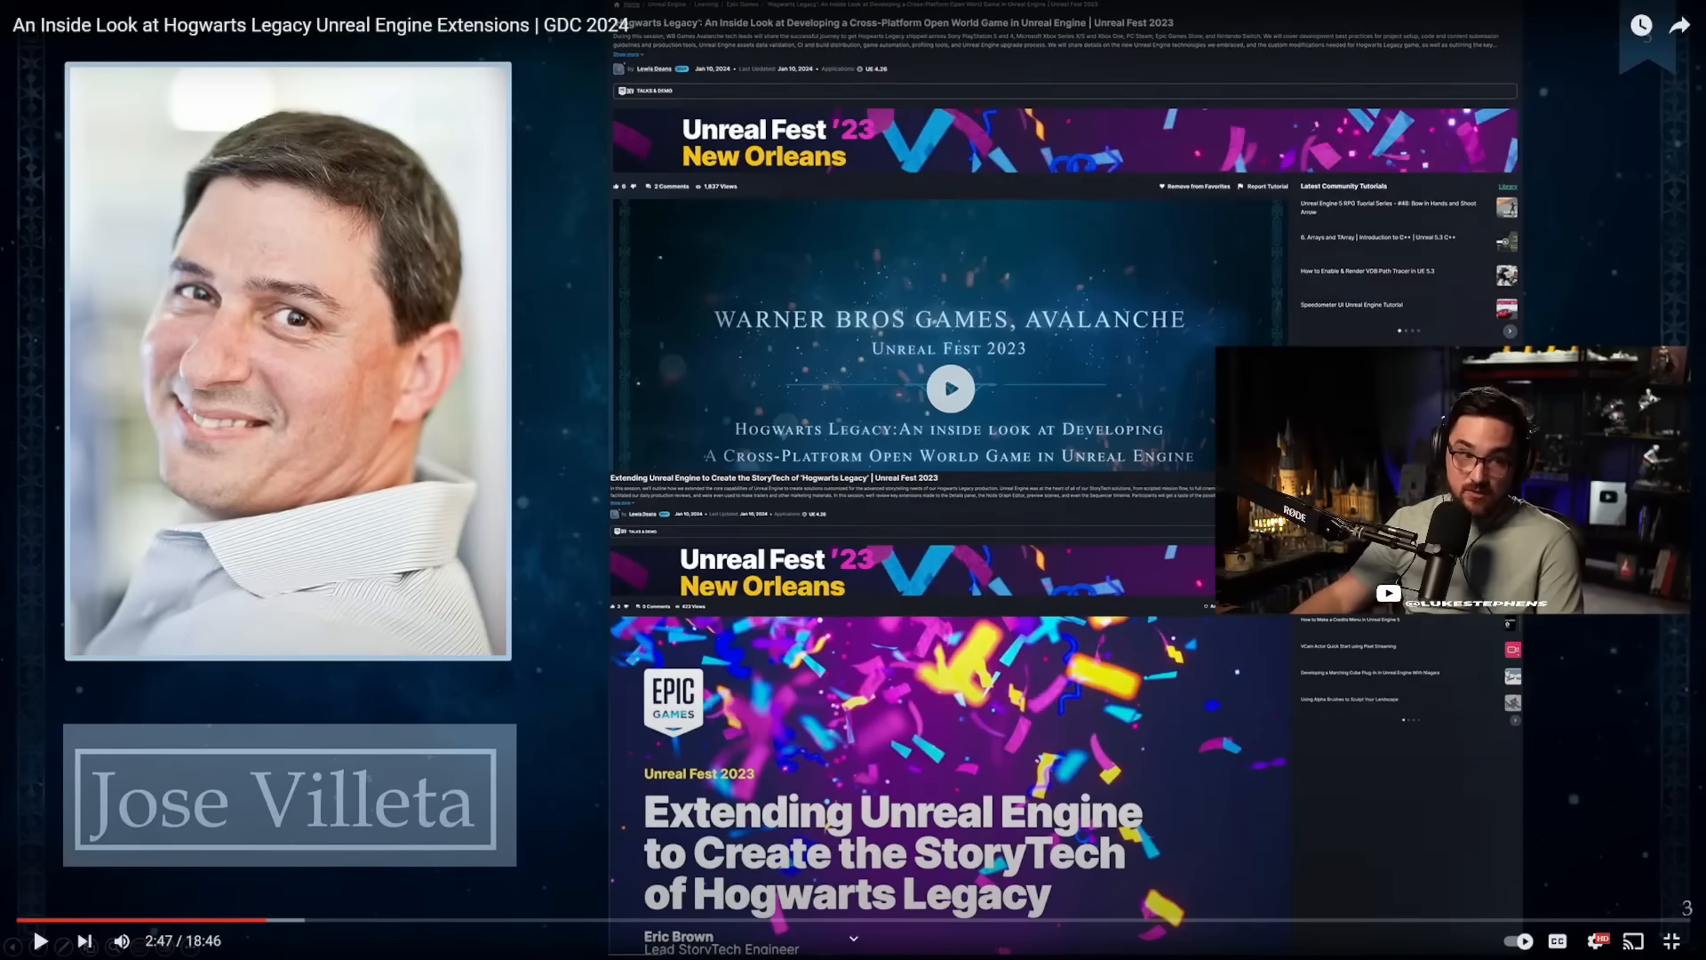
left_click(42, 941)
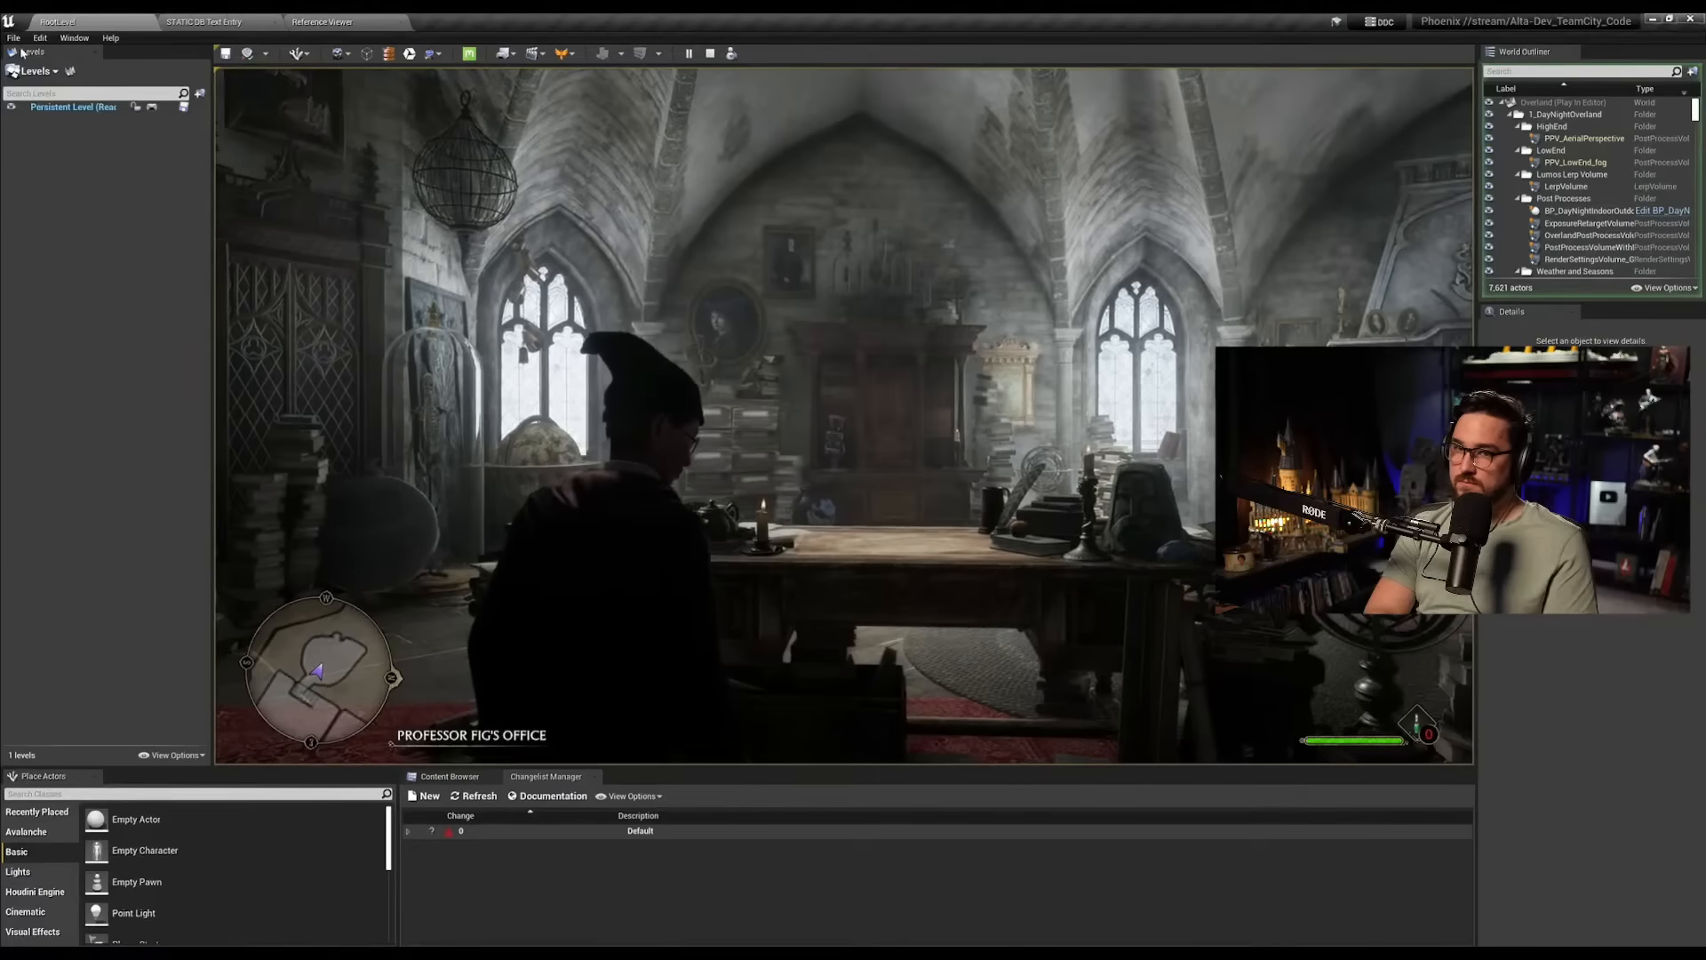
Follow the presenter into the quest editor, expanding FIG_01 to step 11 Load Sublevel M_FIG_01
left_click(12, 38)
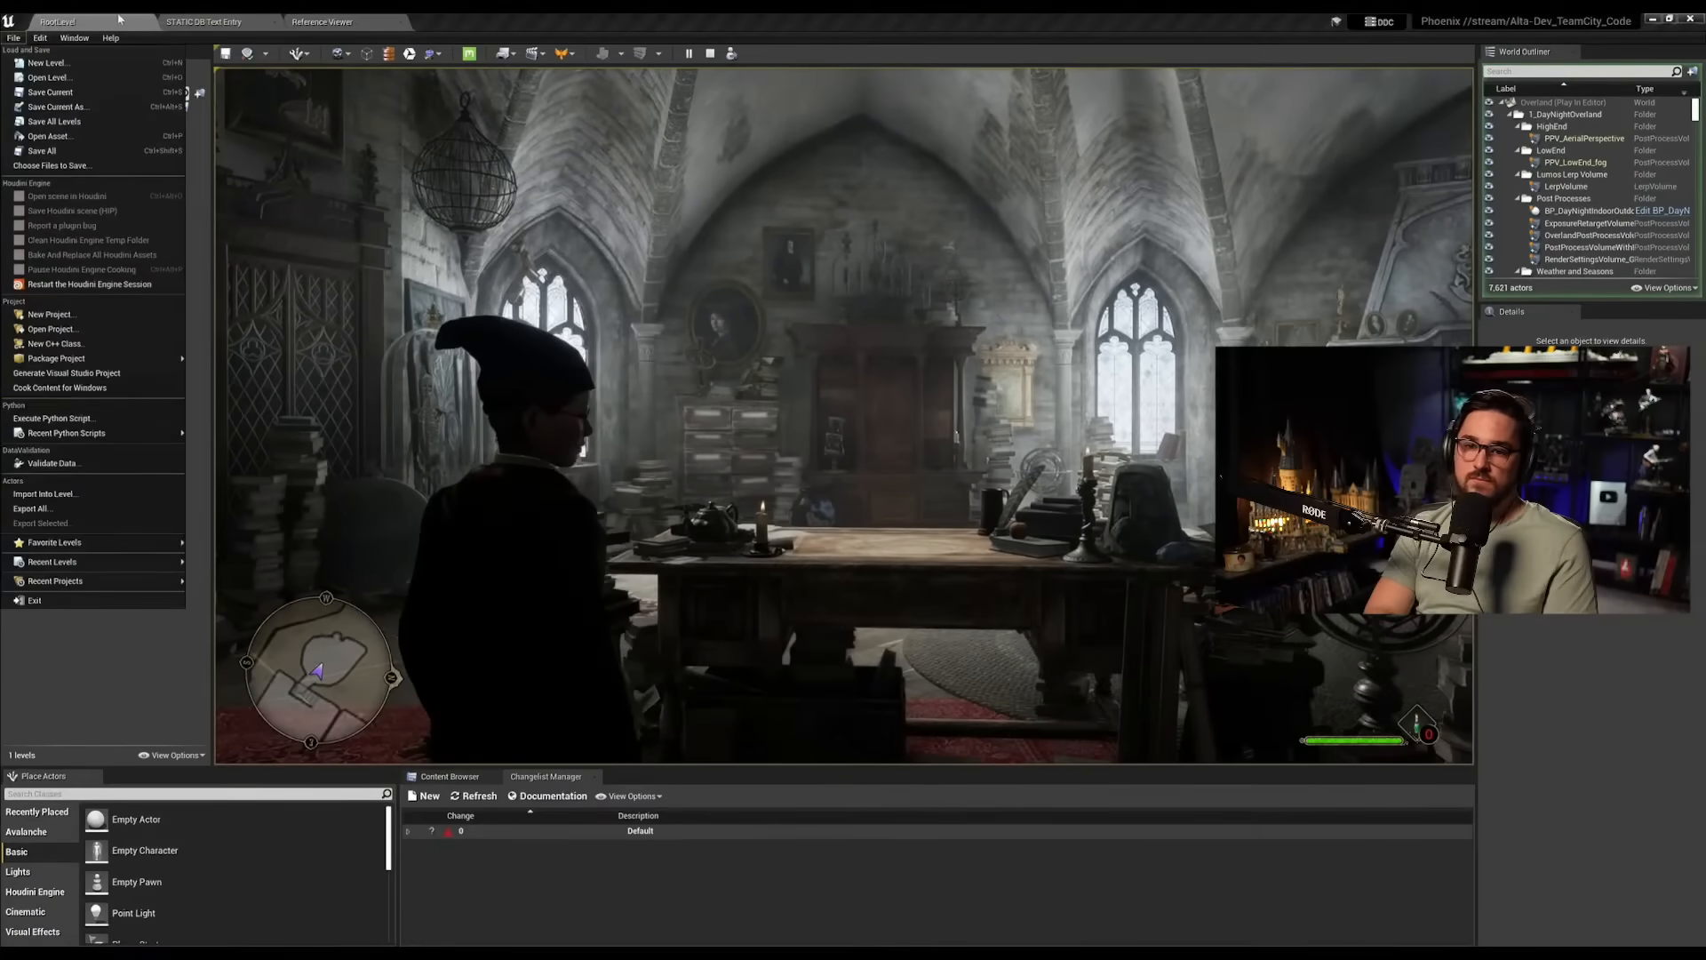
left_click(73, 37)
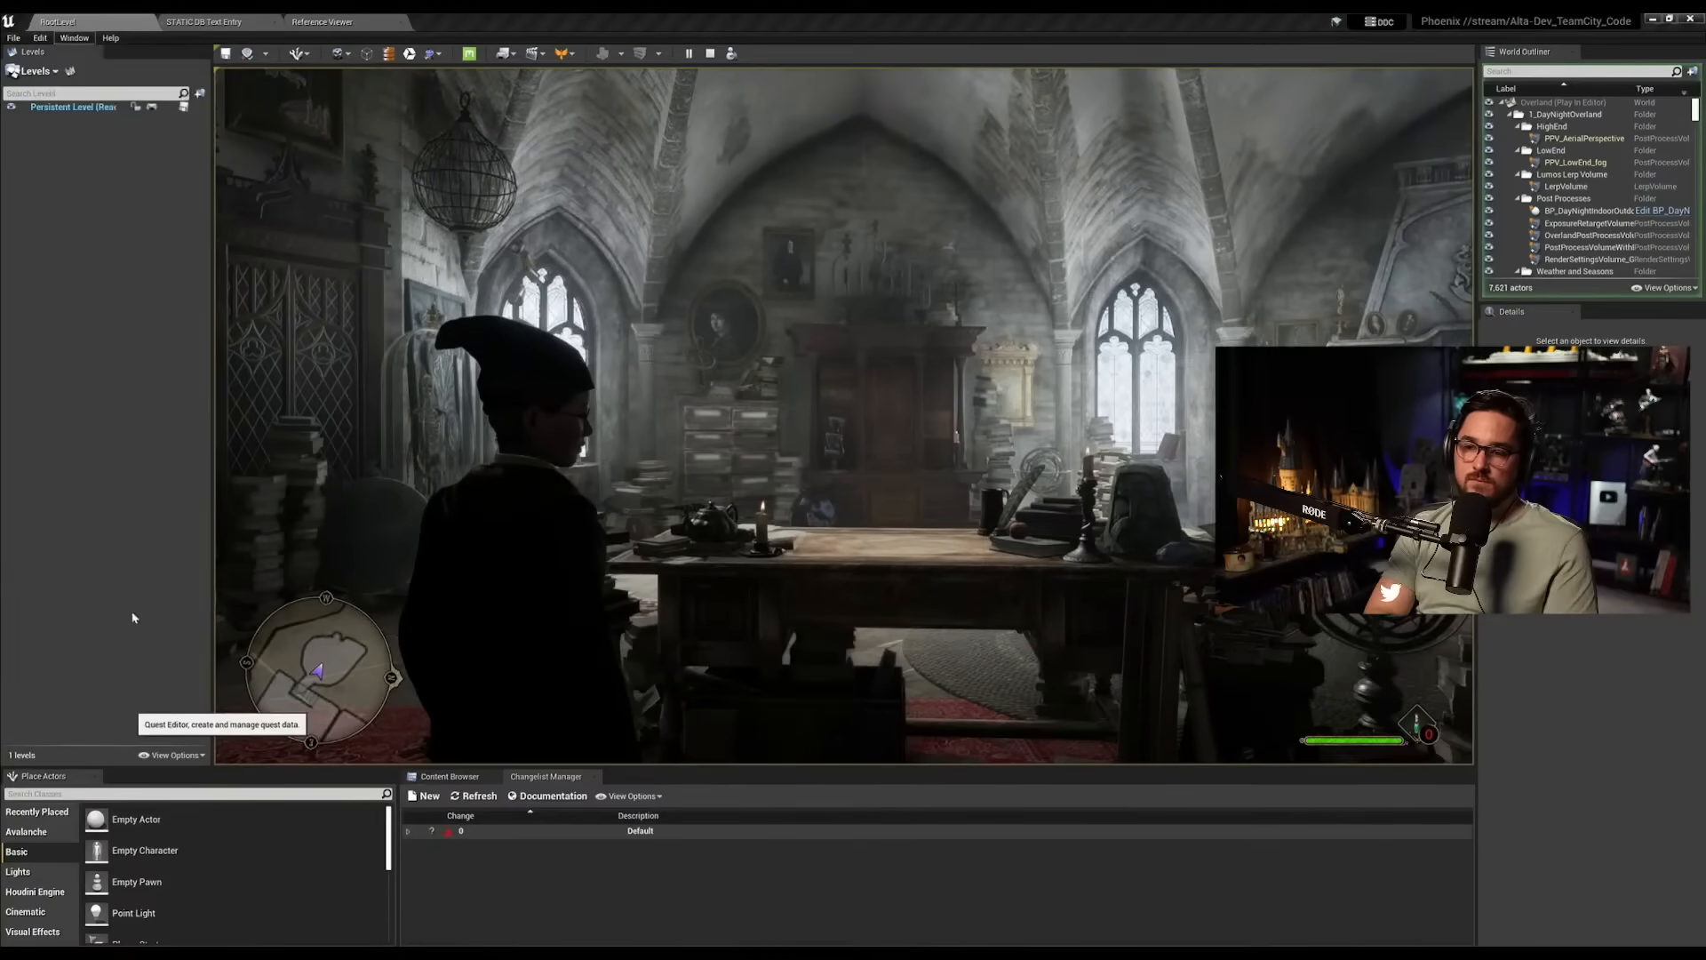
left_click(442, 22)
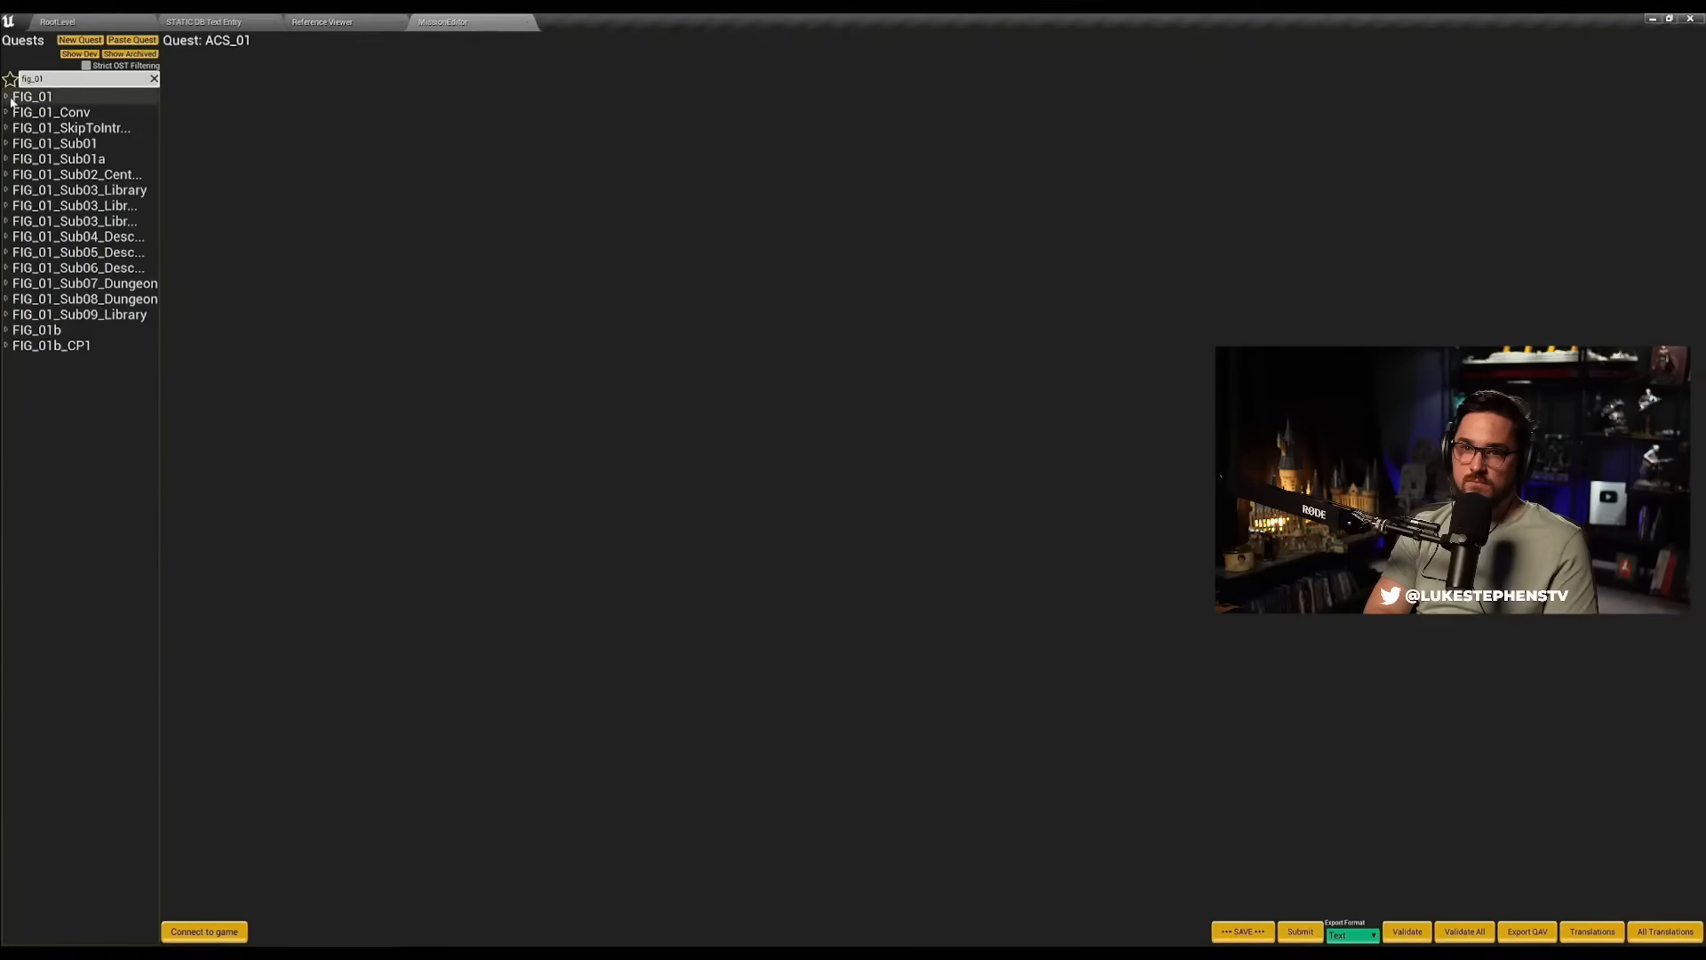
left_click(6, 96)
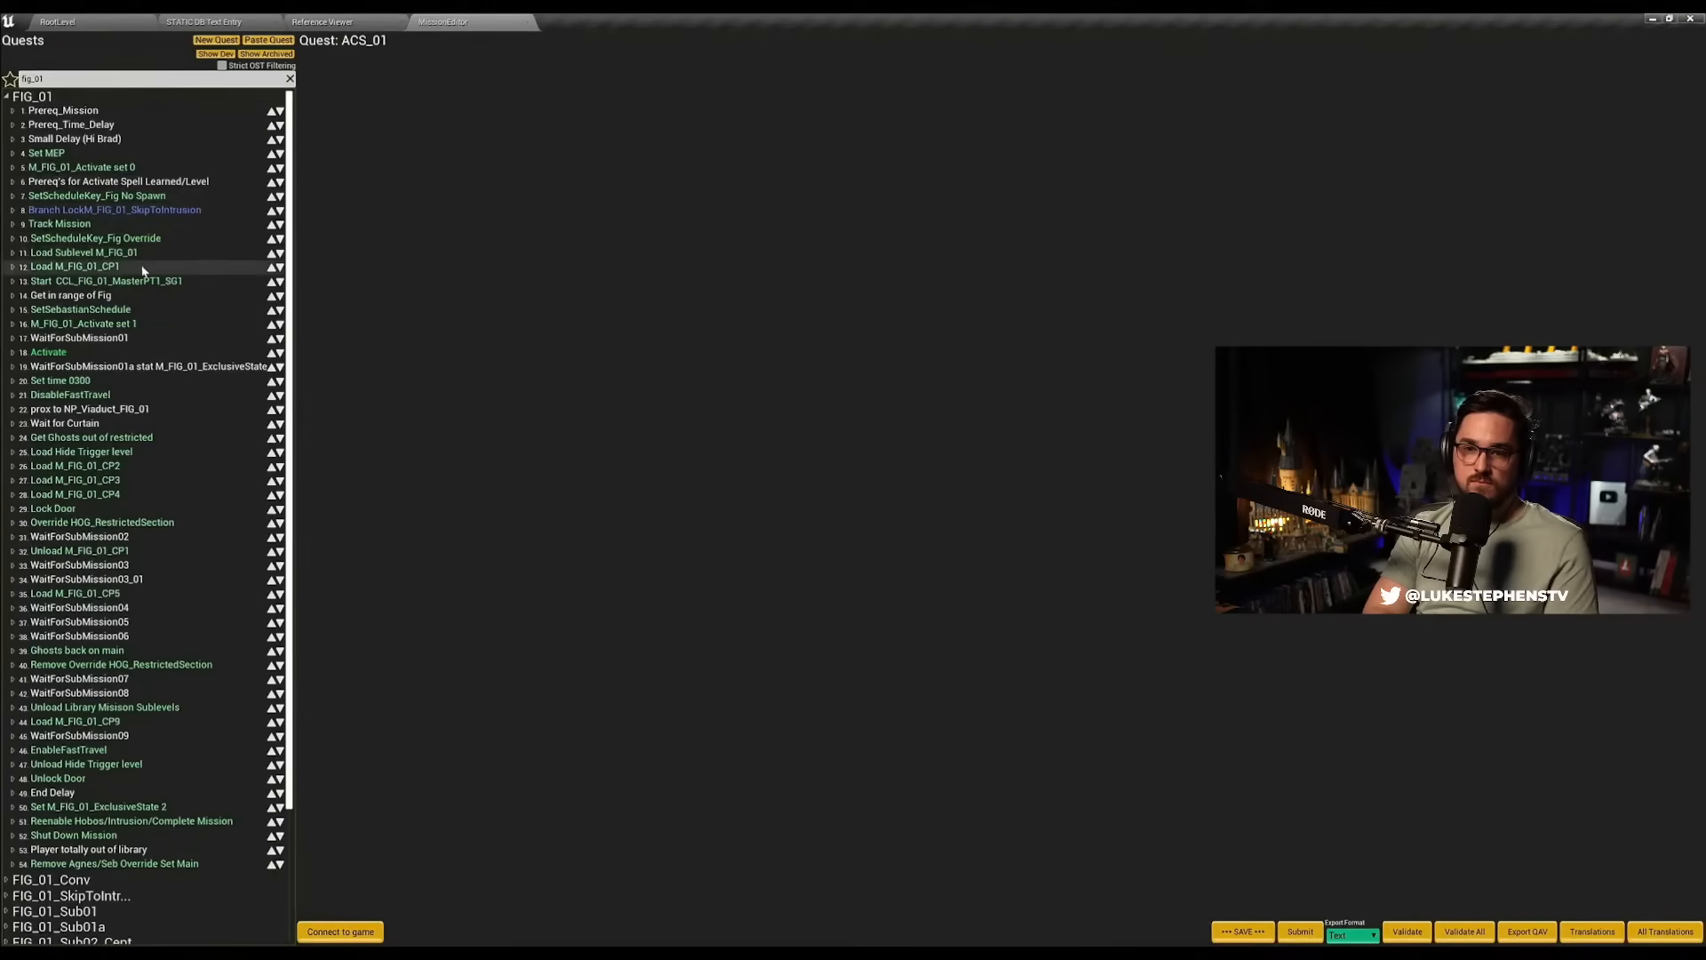
left_click(74, 266)
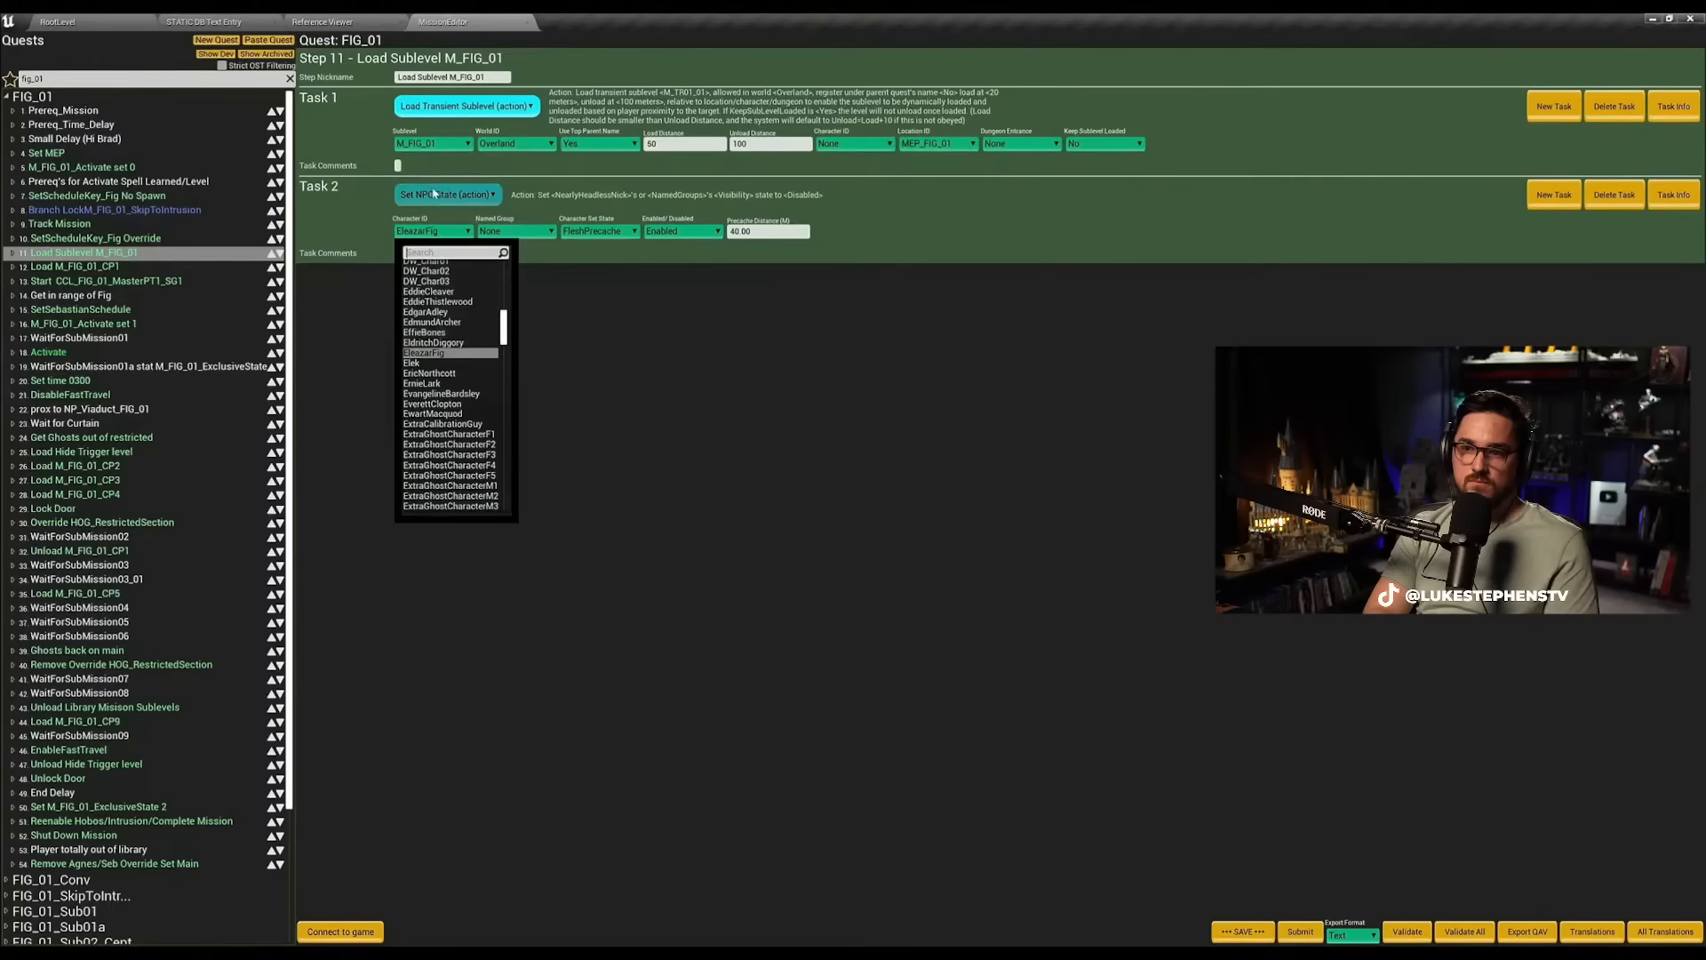
Browse FIG_01's action types, steps 24 and 31, and one of its sub-quests
left_click(447, 194)
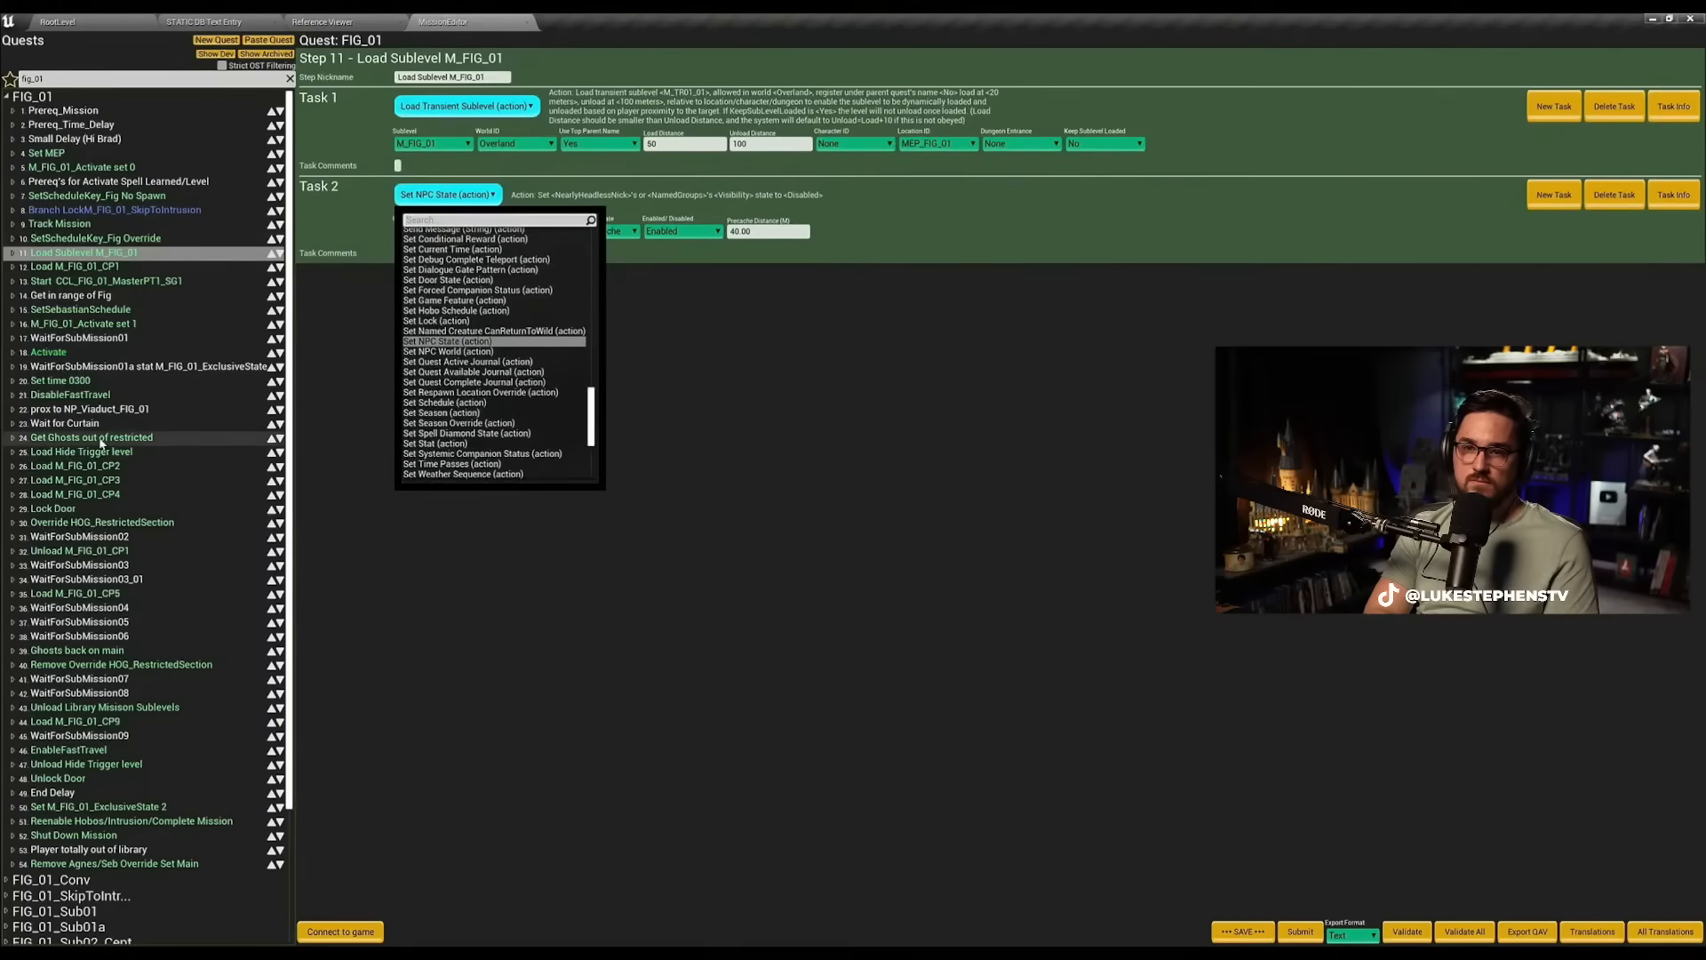
left_click(91, 436)
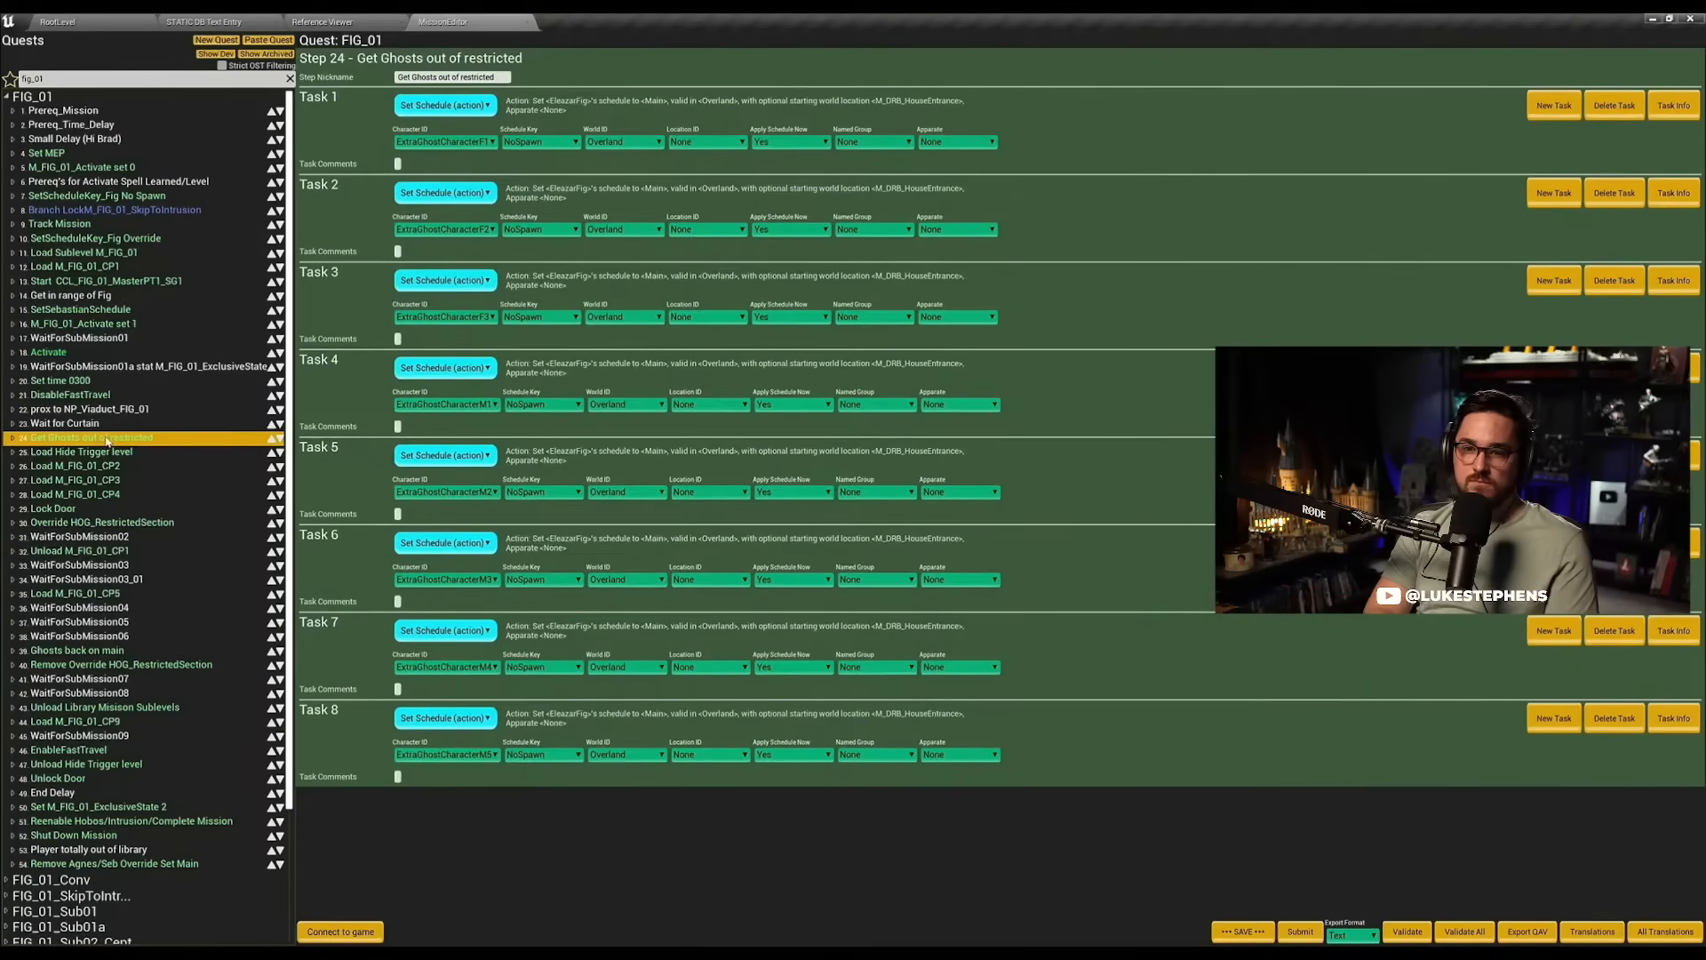
left_click(79, 534)
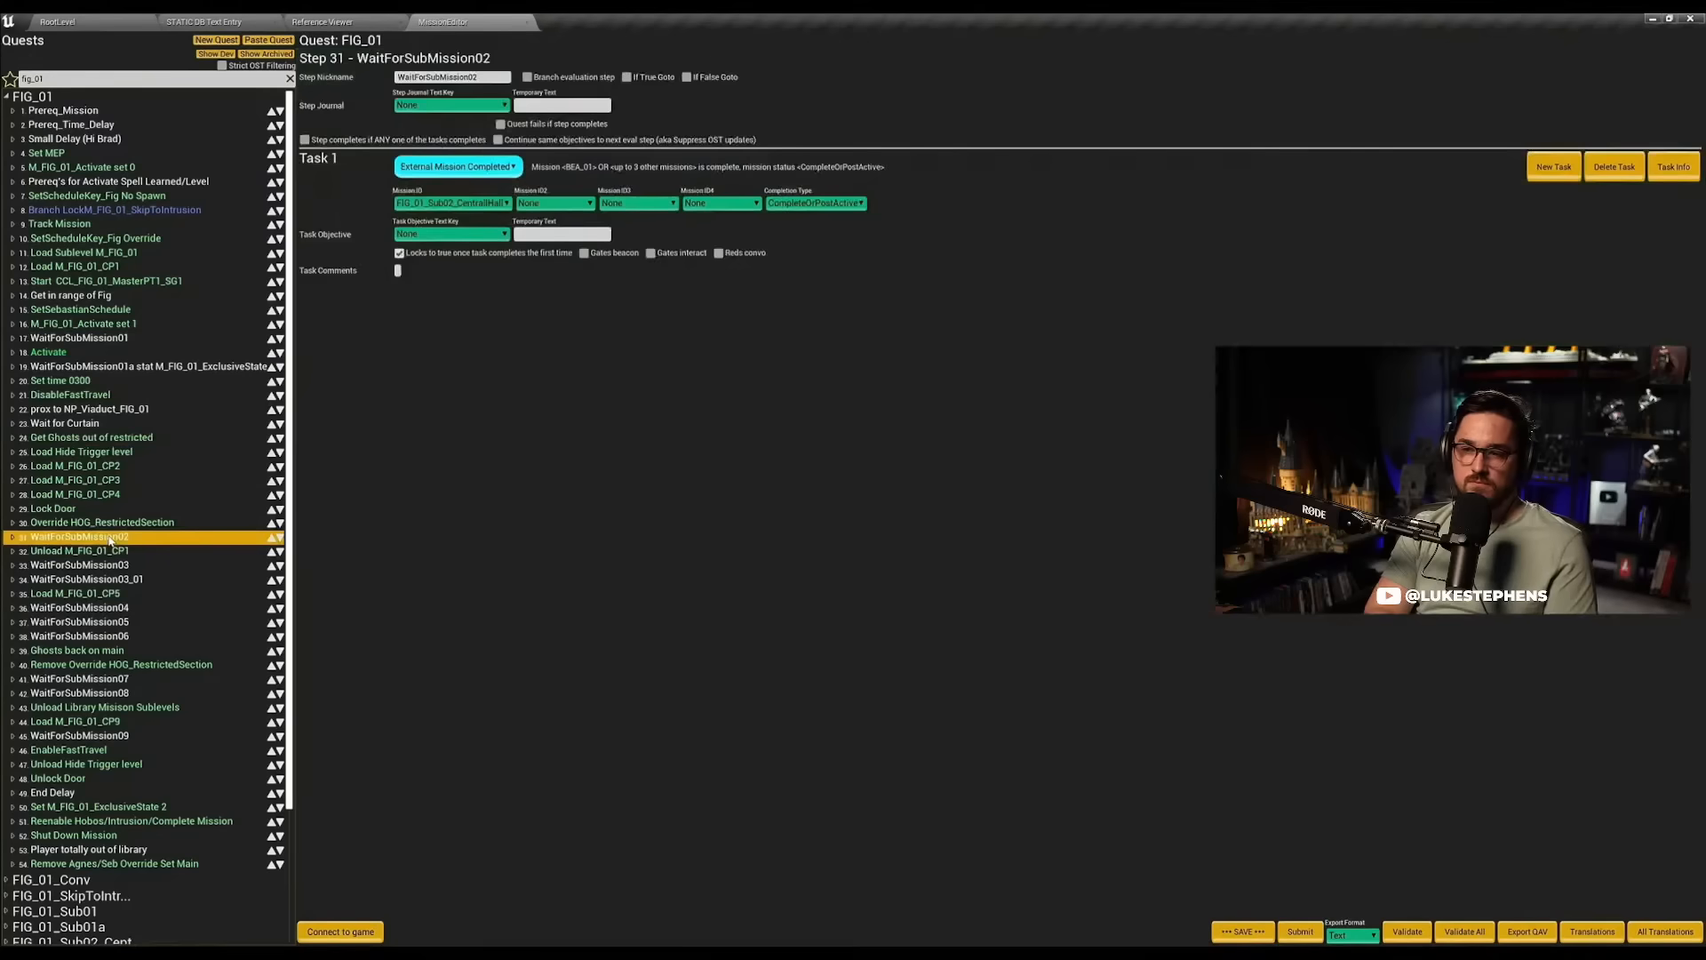
scroll("down", 3)
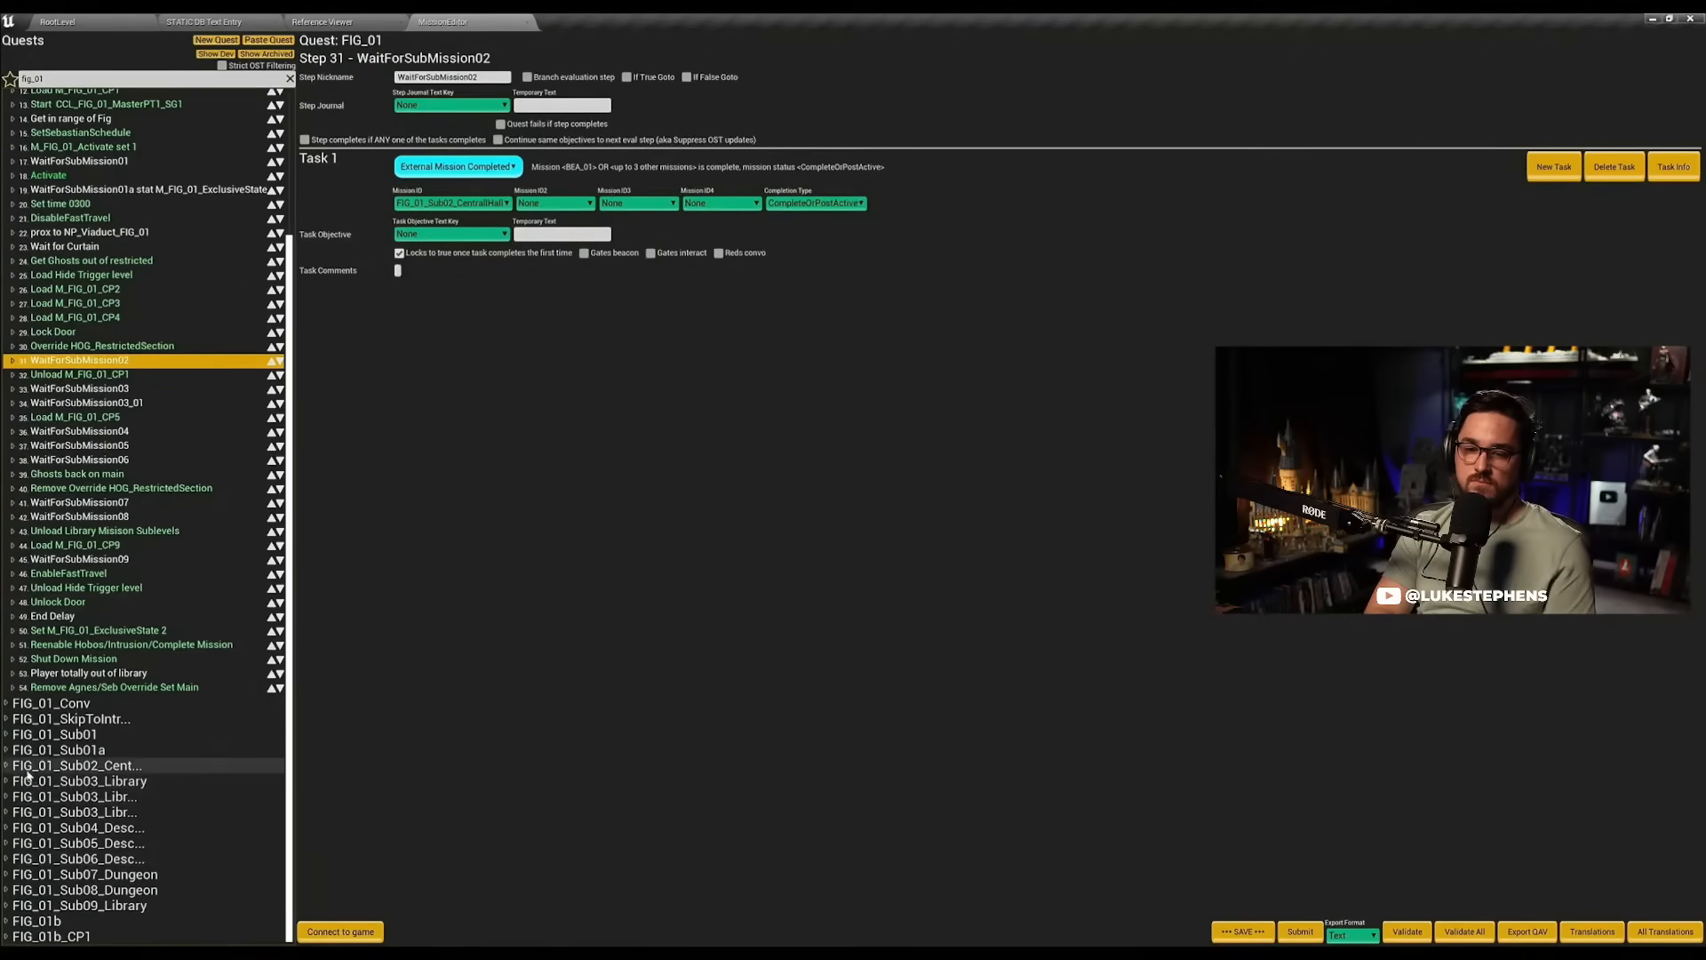
left_click(77, 765)
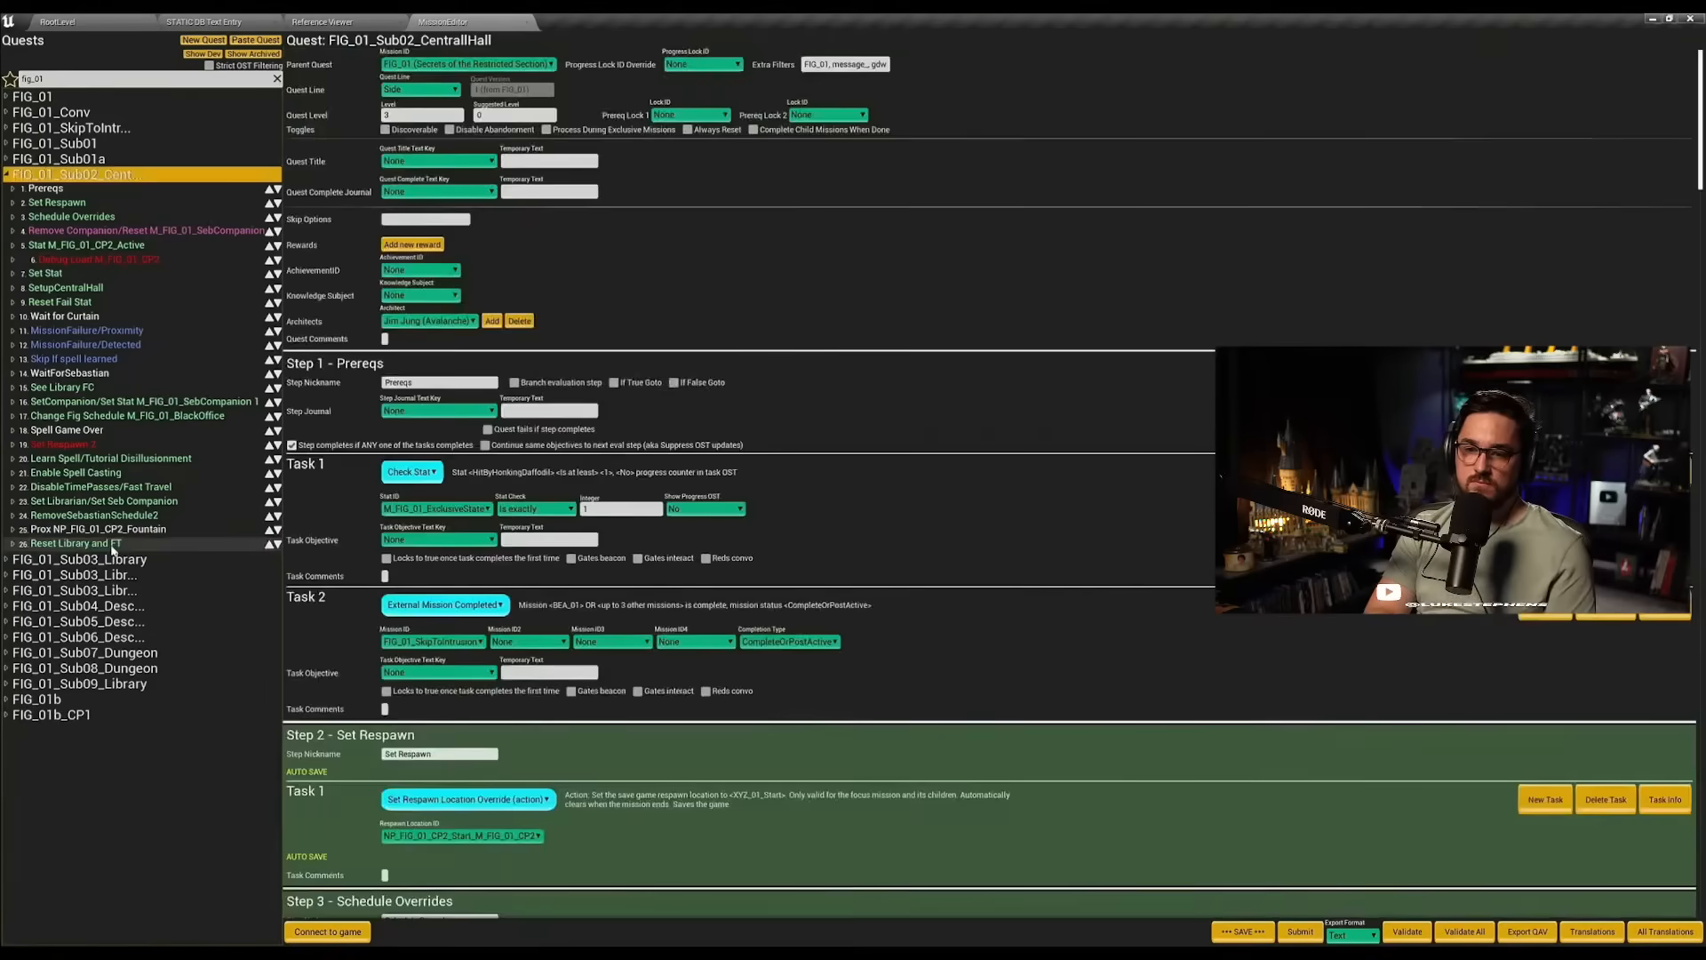
left_click(40, 96)
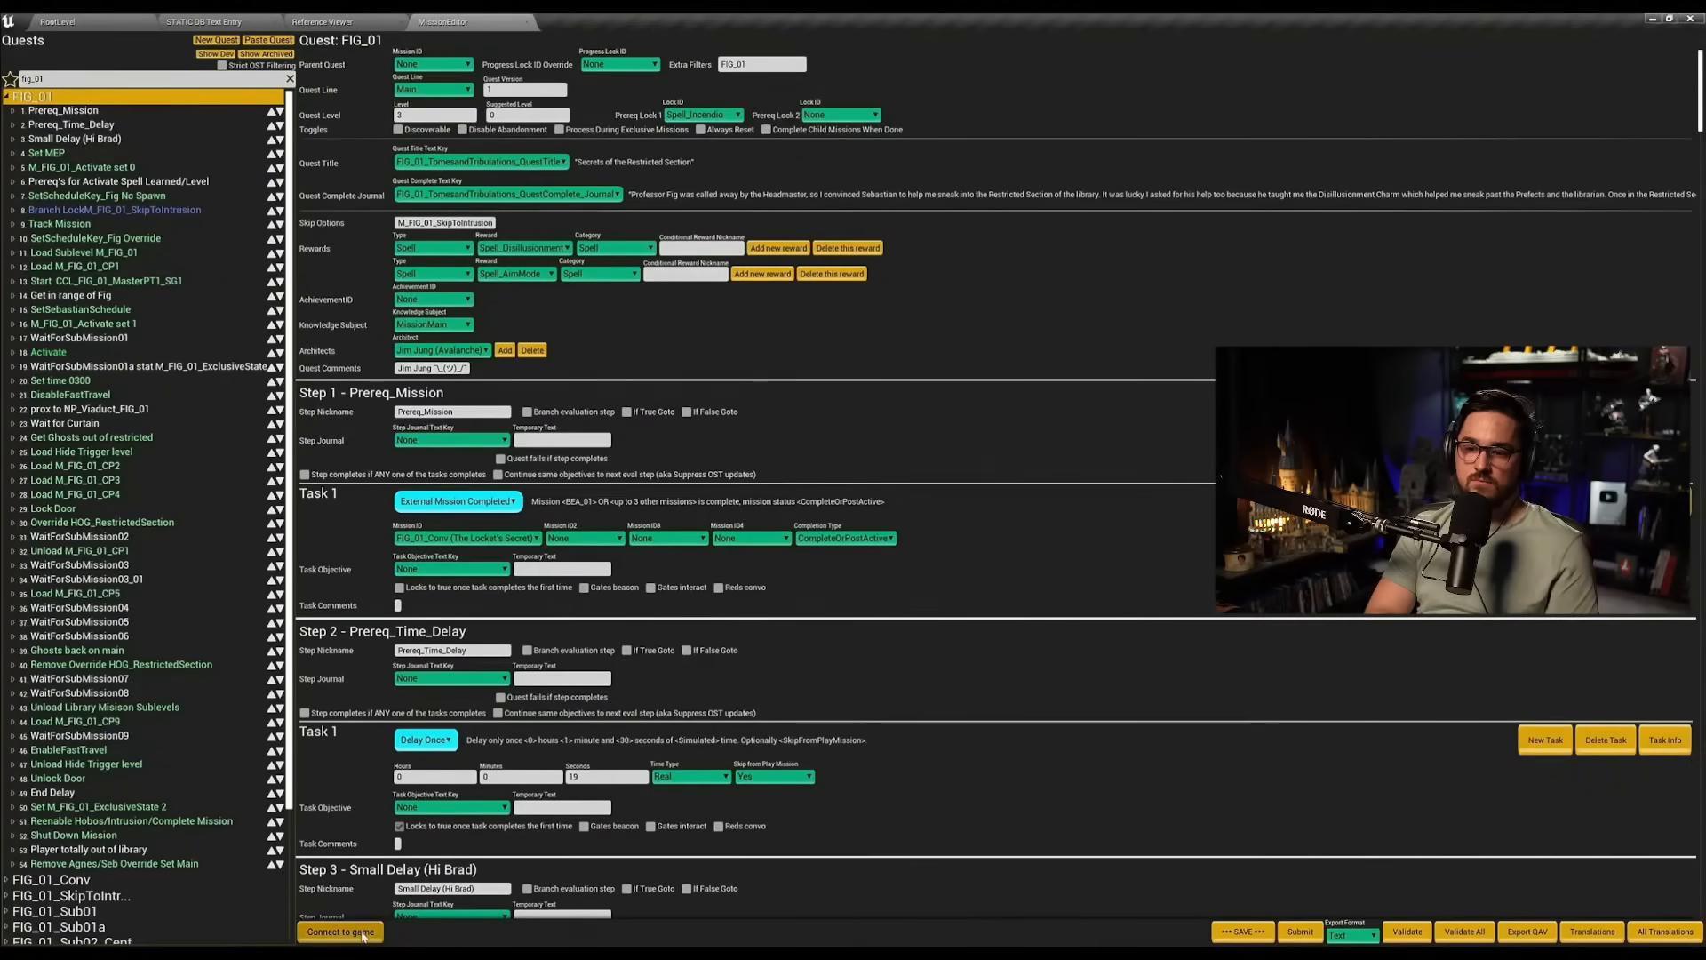
left_click(339, 931)
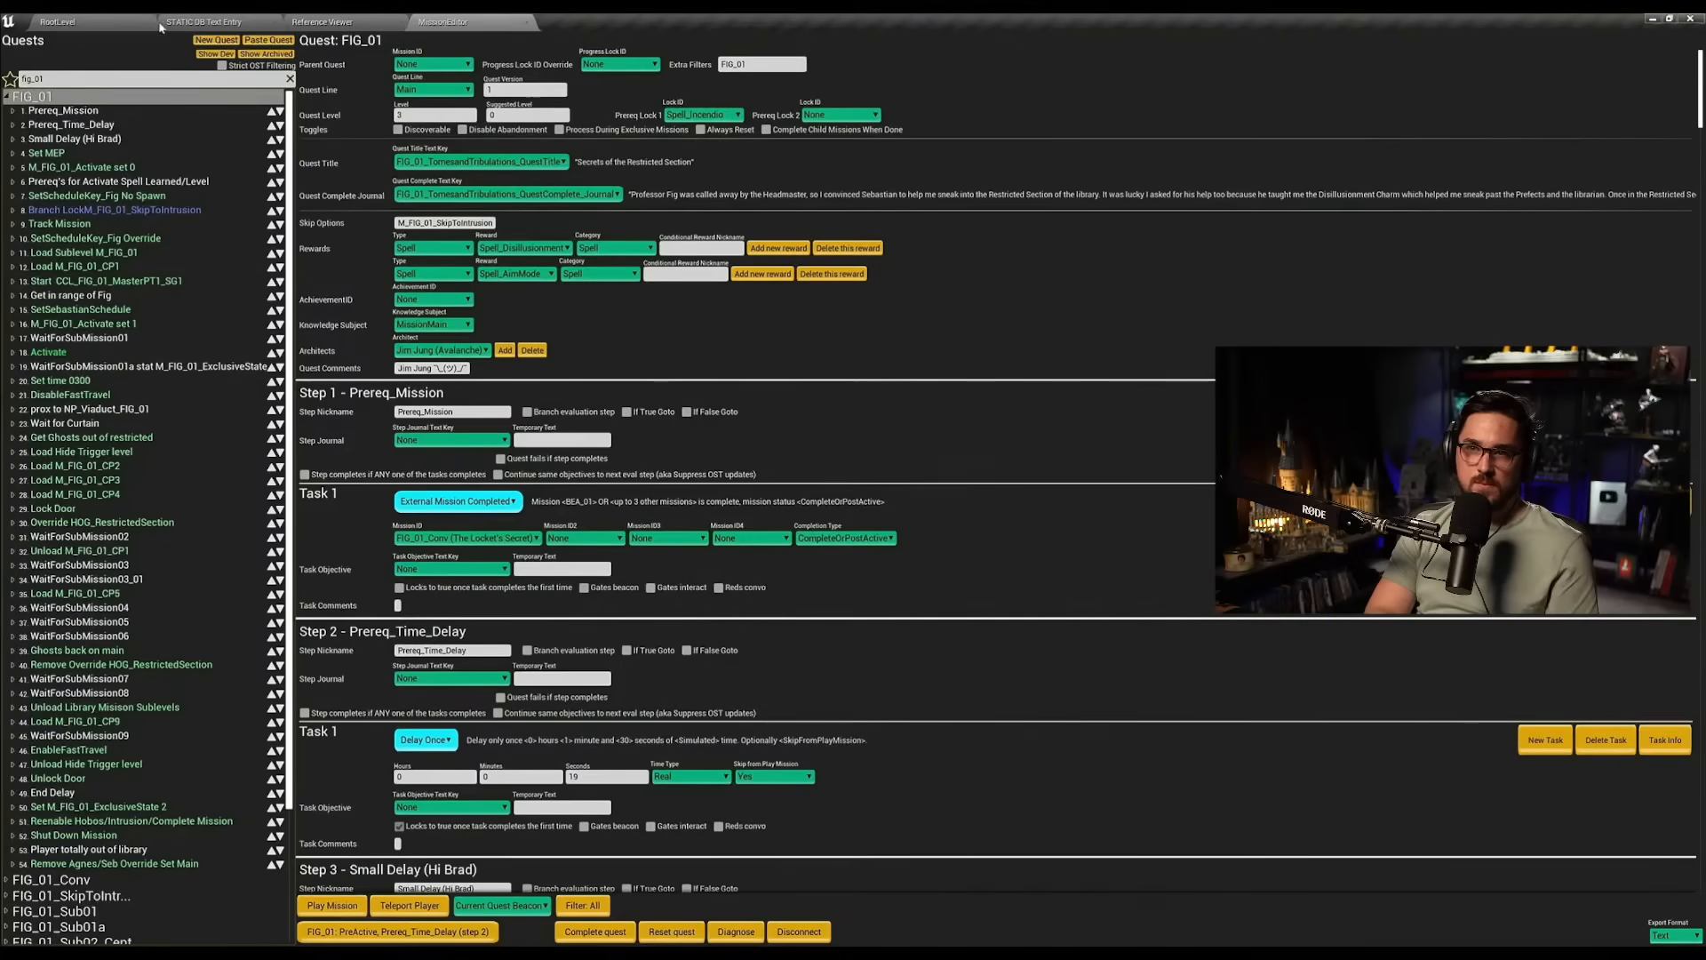
left_click(57, 21)
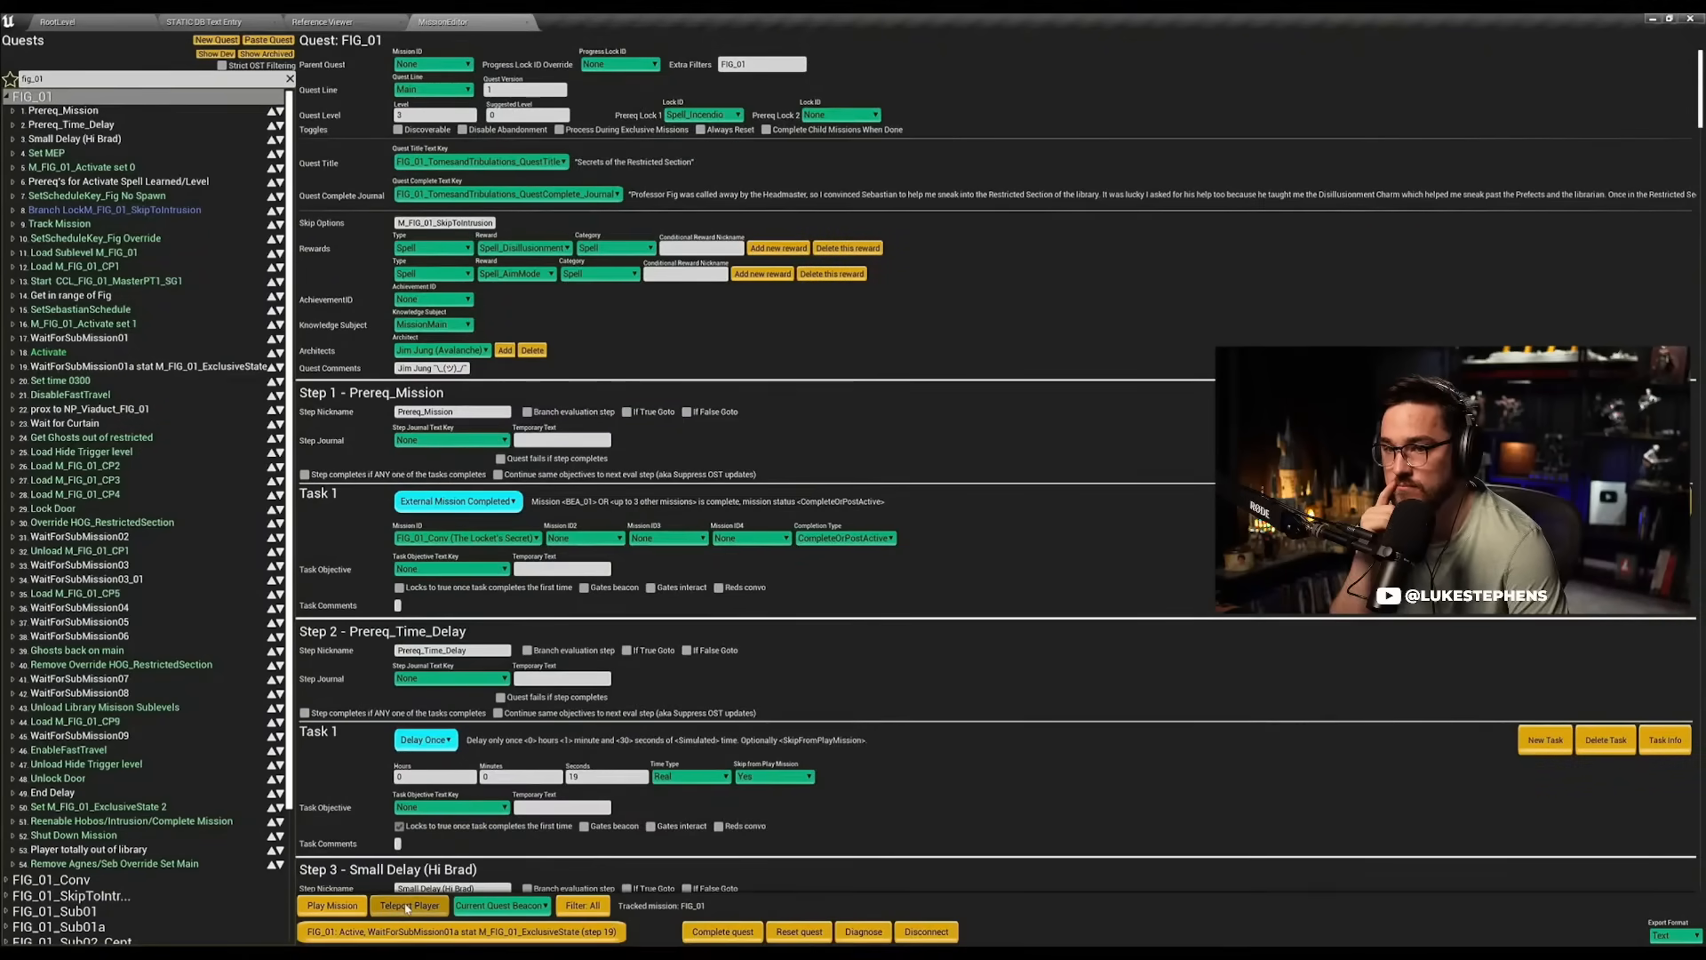
Play on to 9:13, where the Character Editor loads Hufflepuff student Poppy Sweeting
left_click(57, 20)
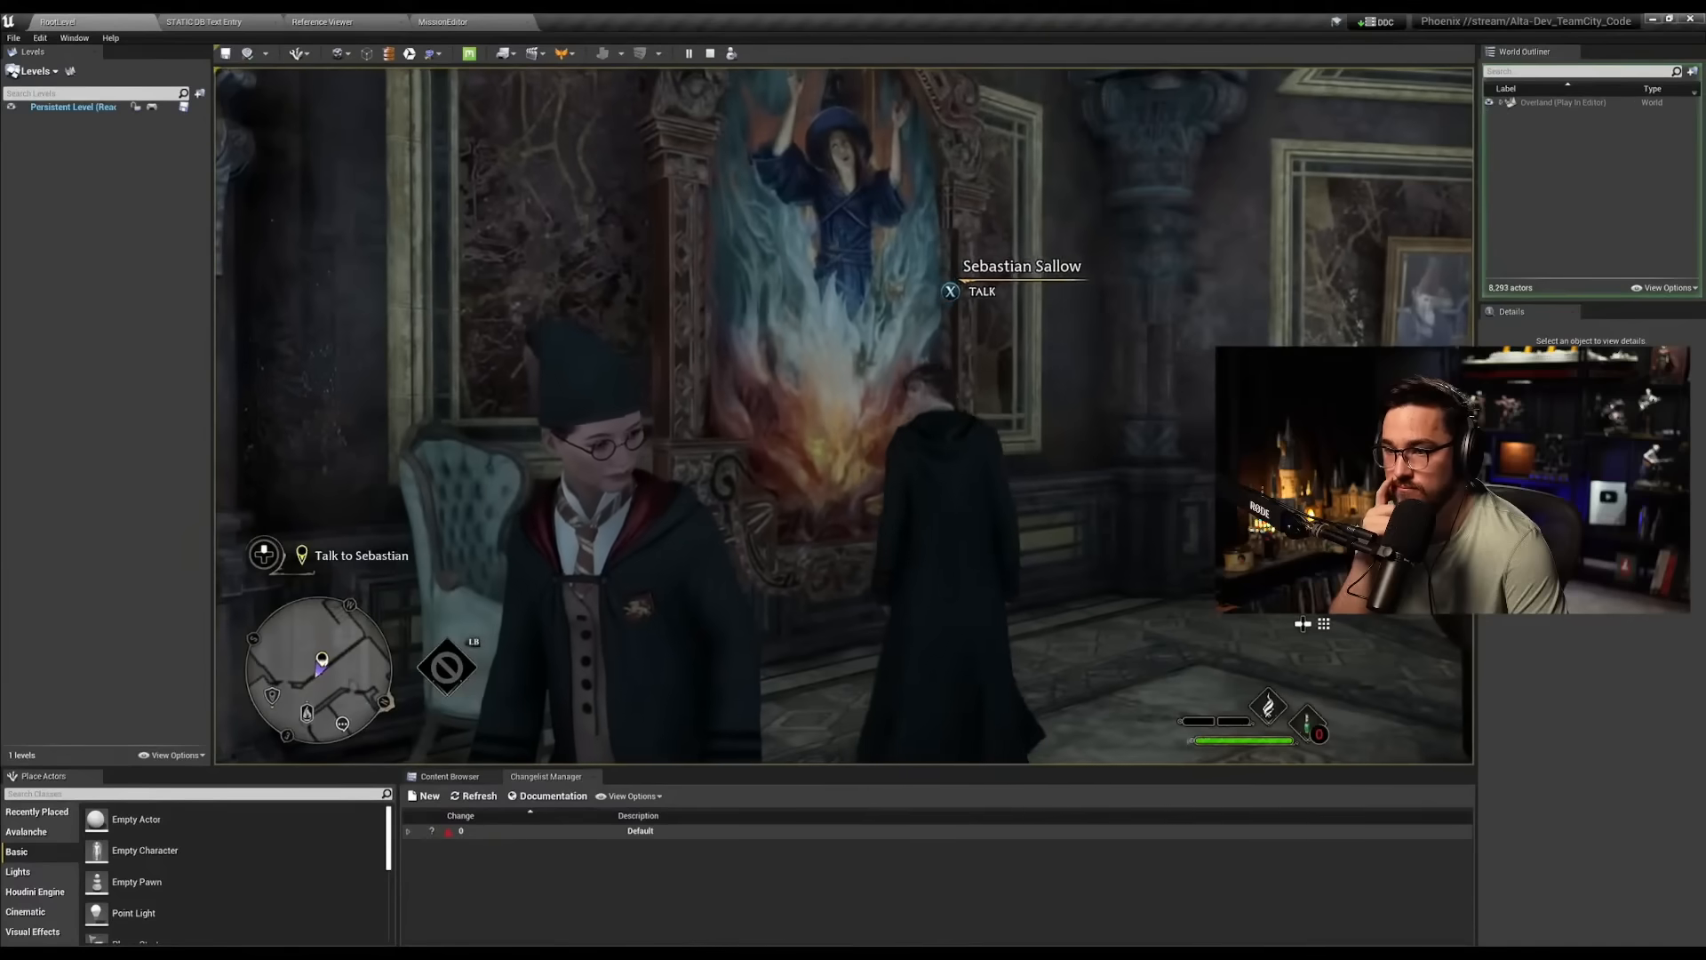
left_click(1492, 102)
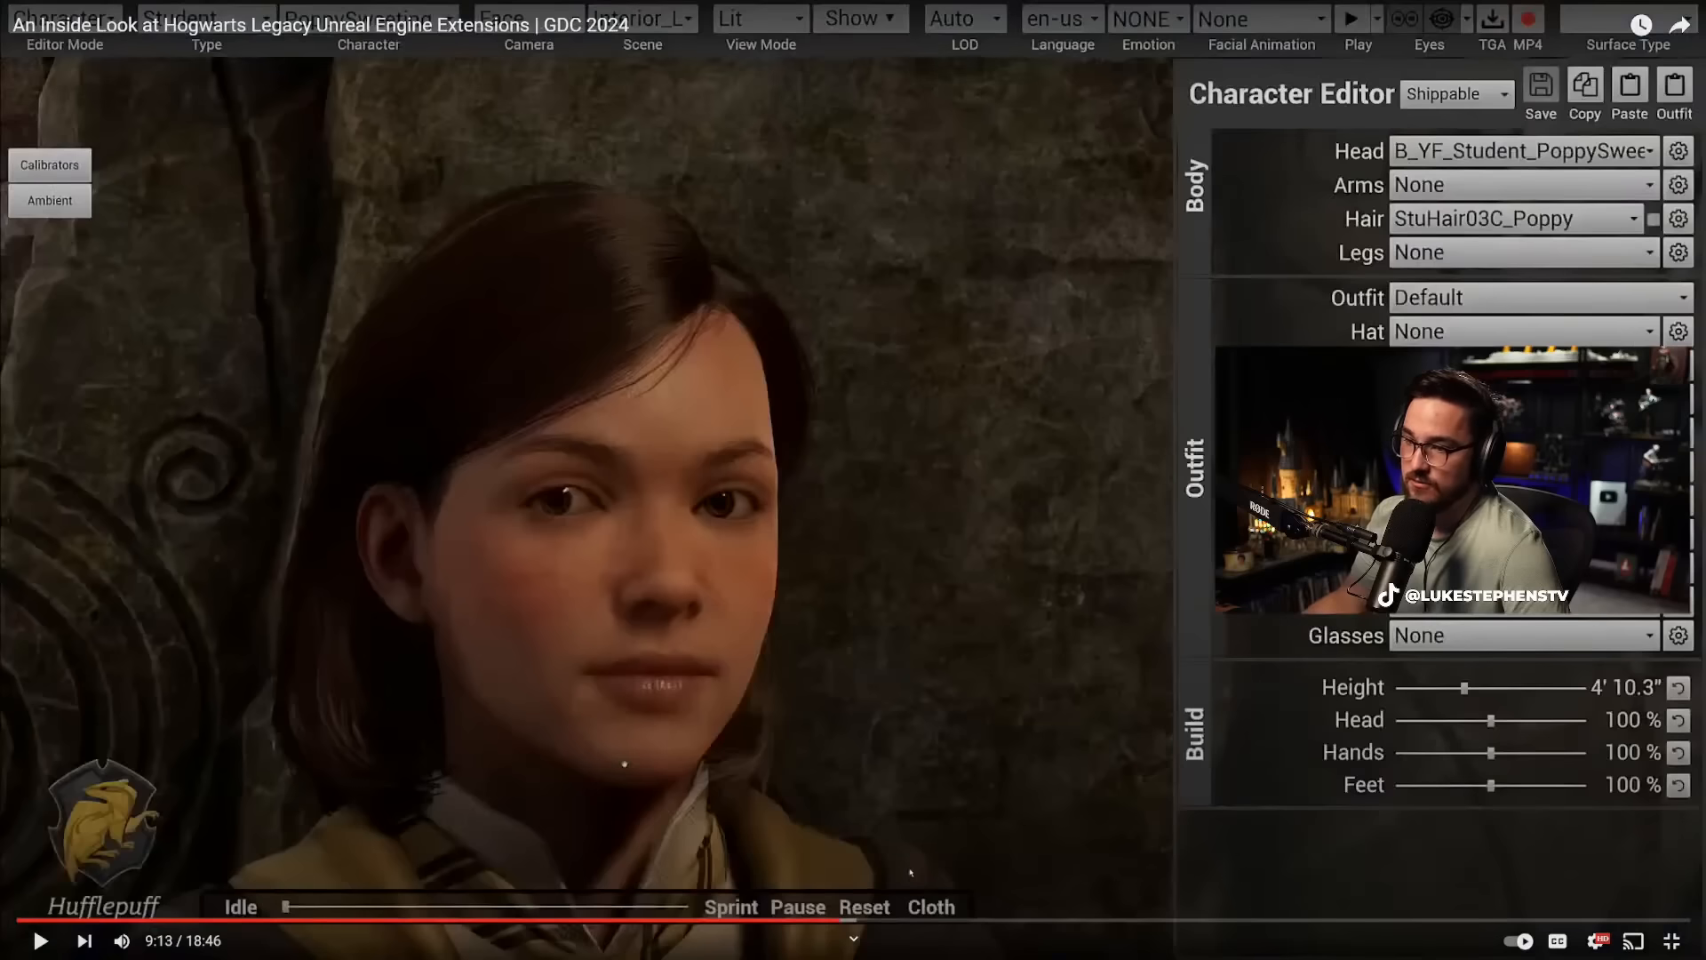
Skip past the robe material parameters demo to the locomotion test level at 10:59
left_click(41, 940)
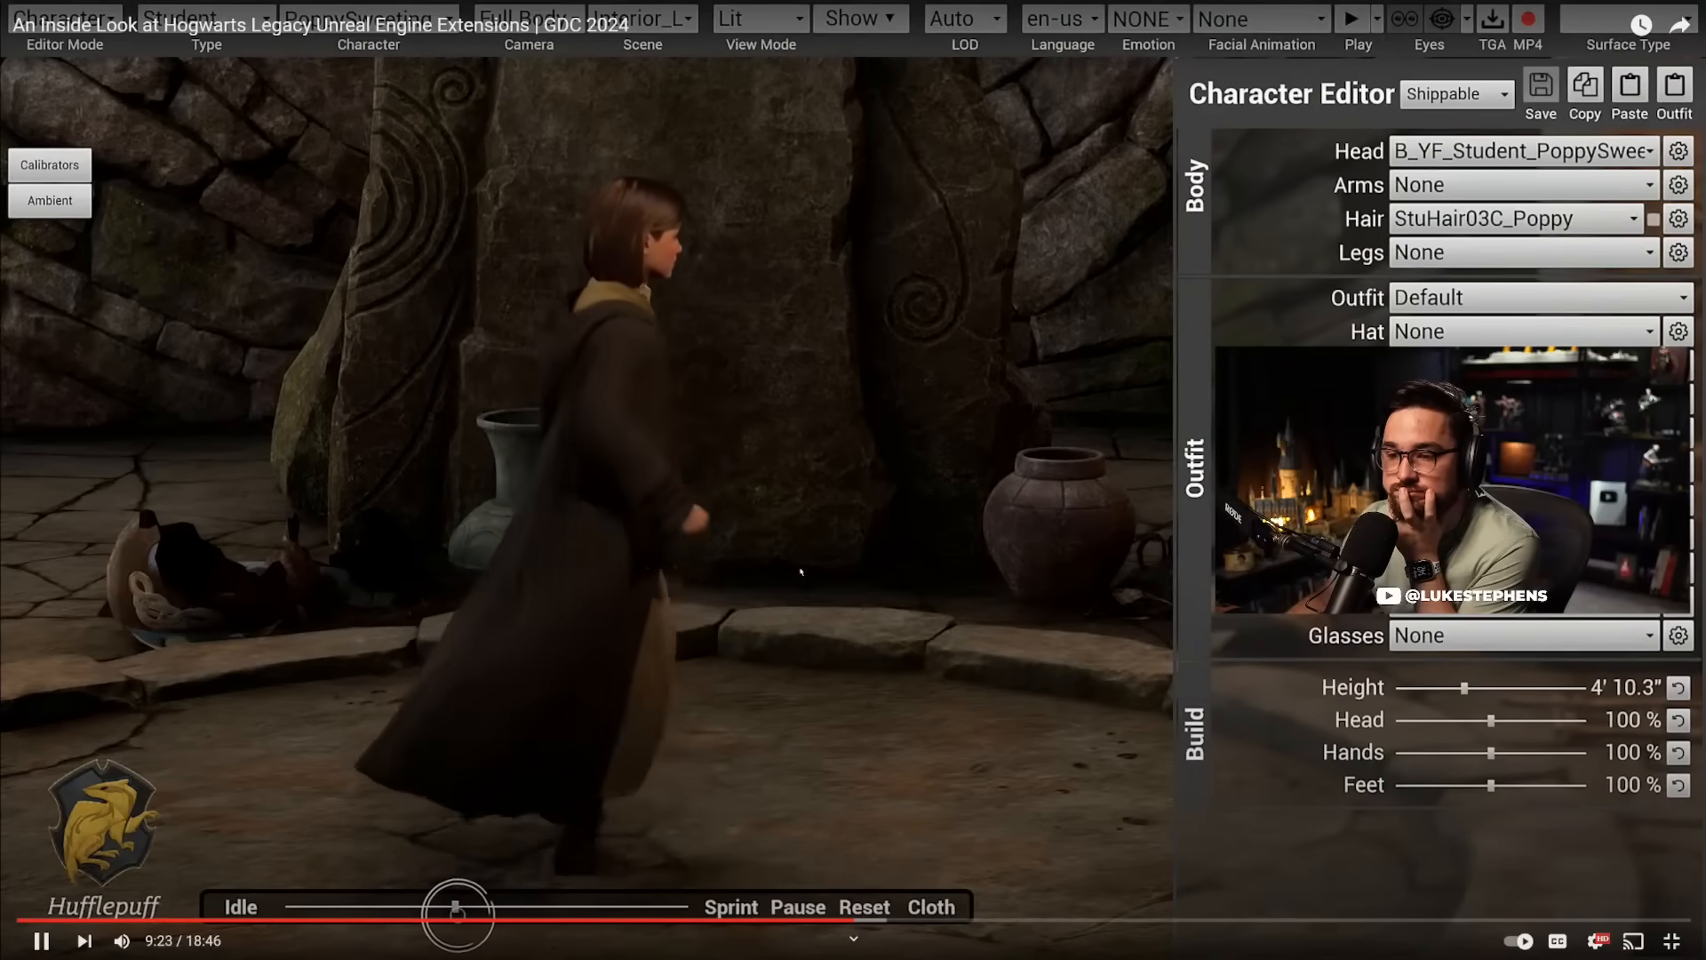
left_click(1414, 236)
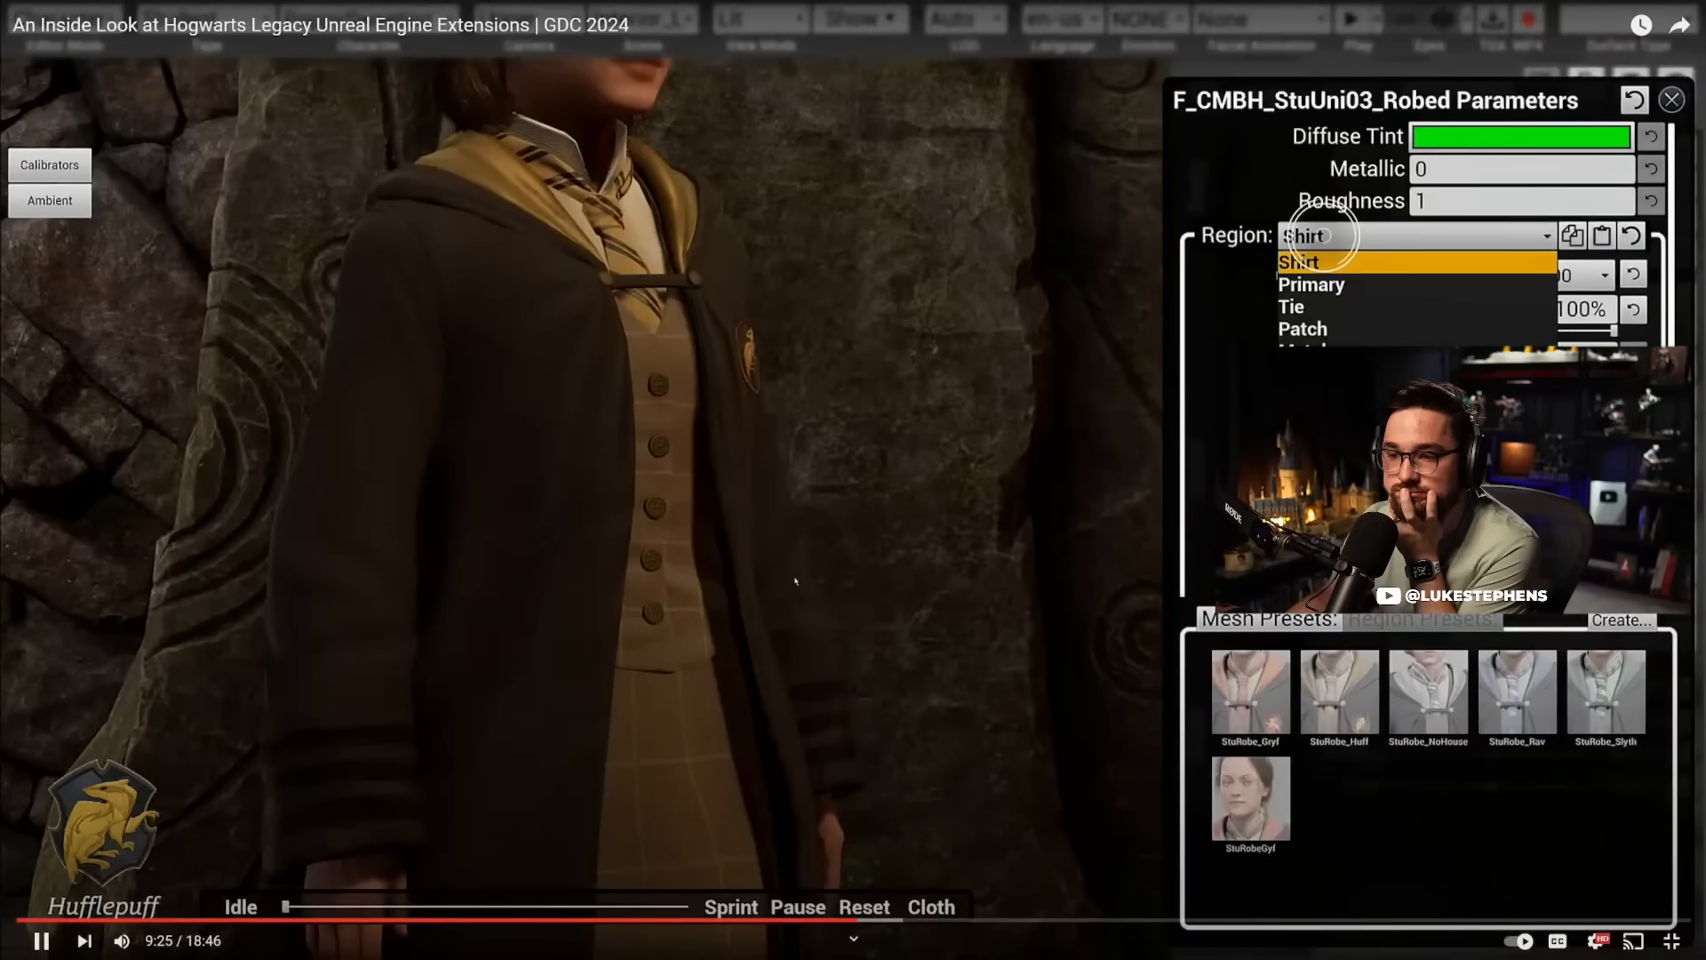
left_click(1314, 307)
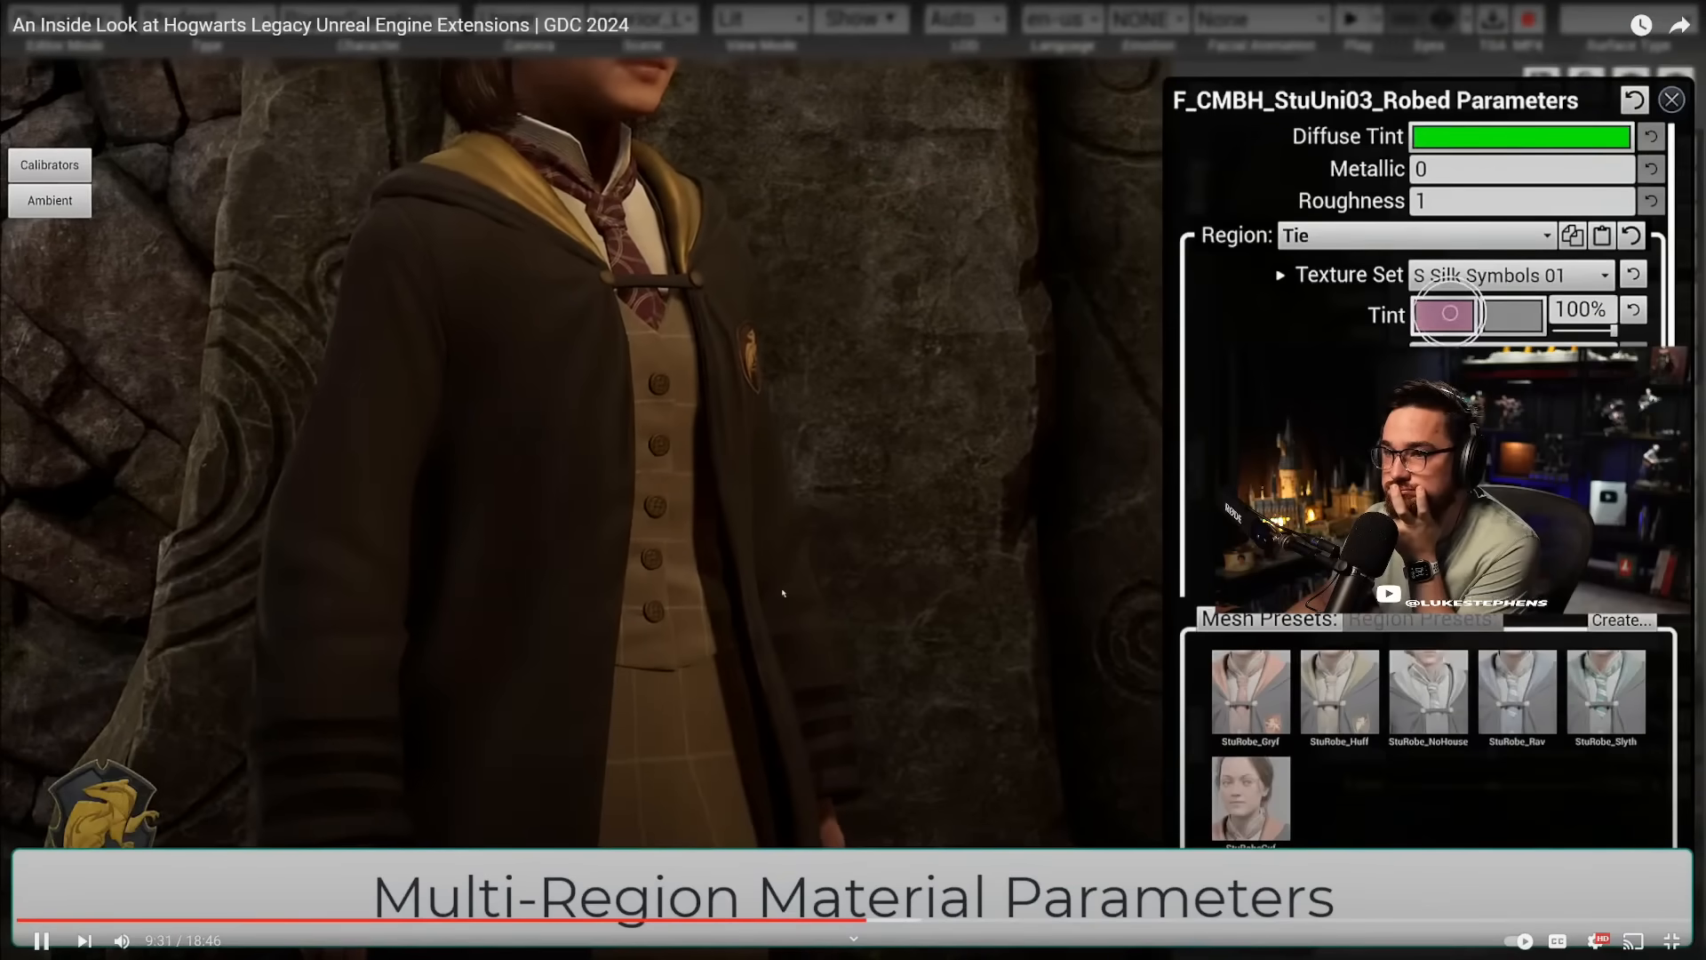
left_click(1445, 315)
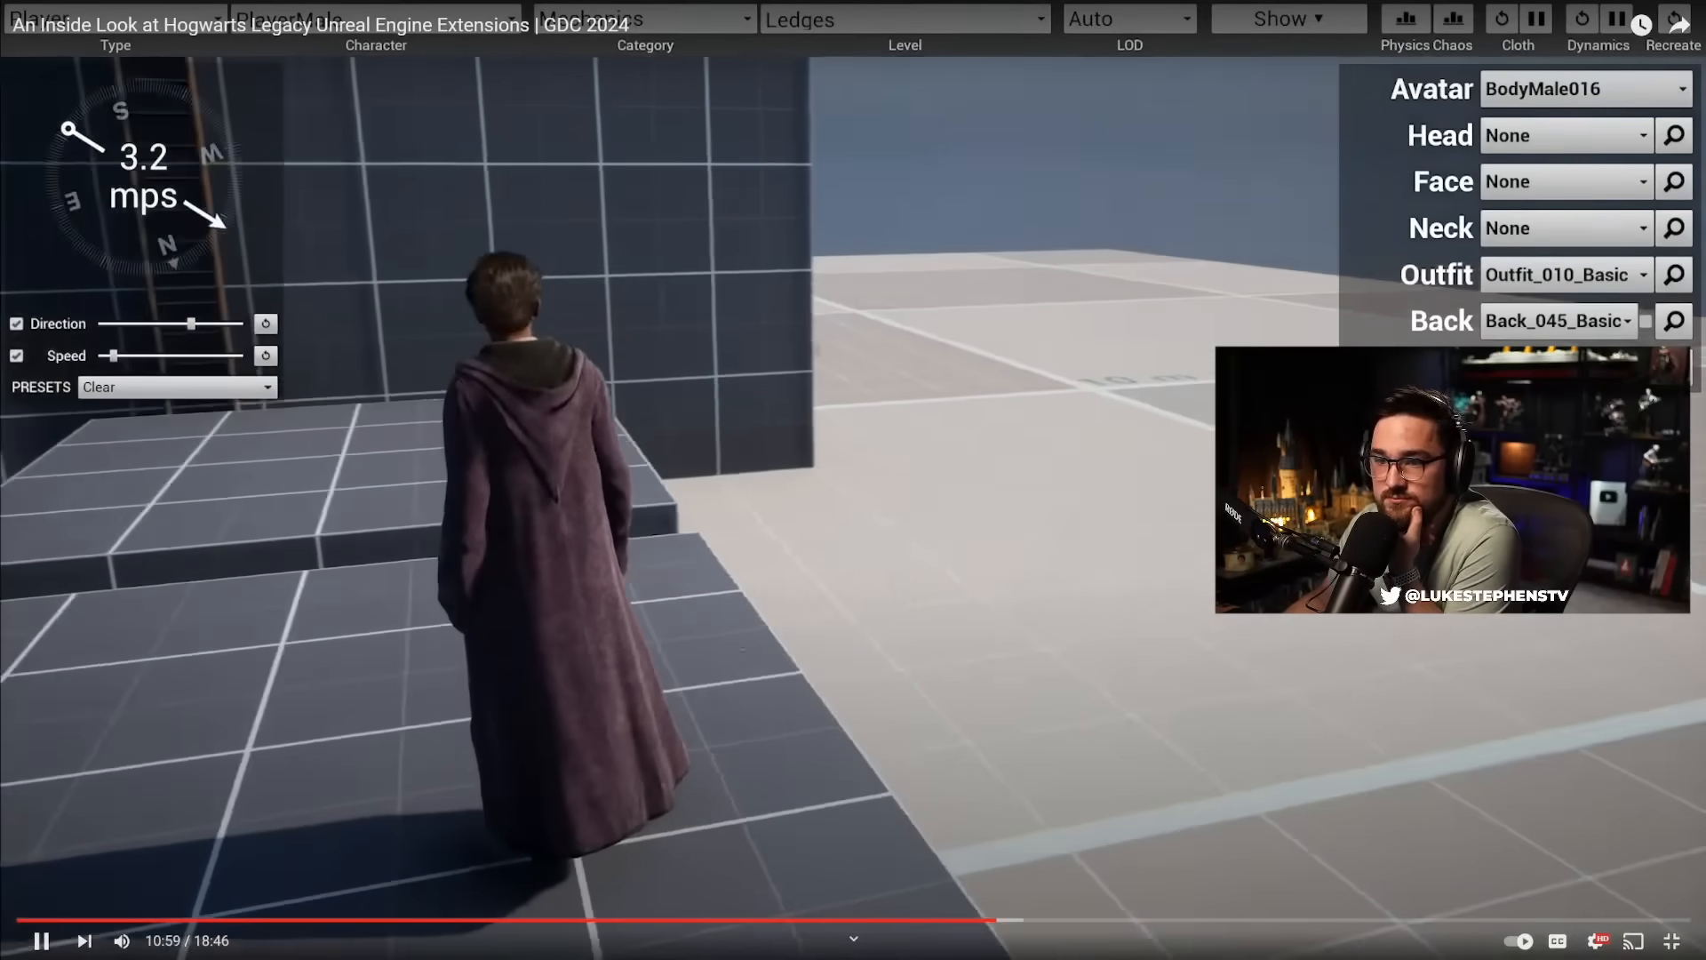
Watch to 11:07, with the character in a green robe and debug Show options listed
left_click(1558, 320)
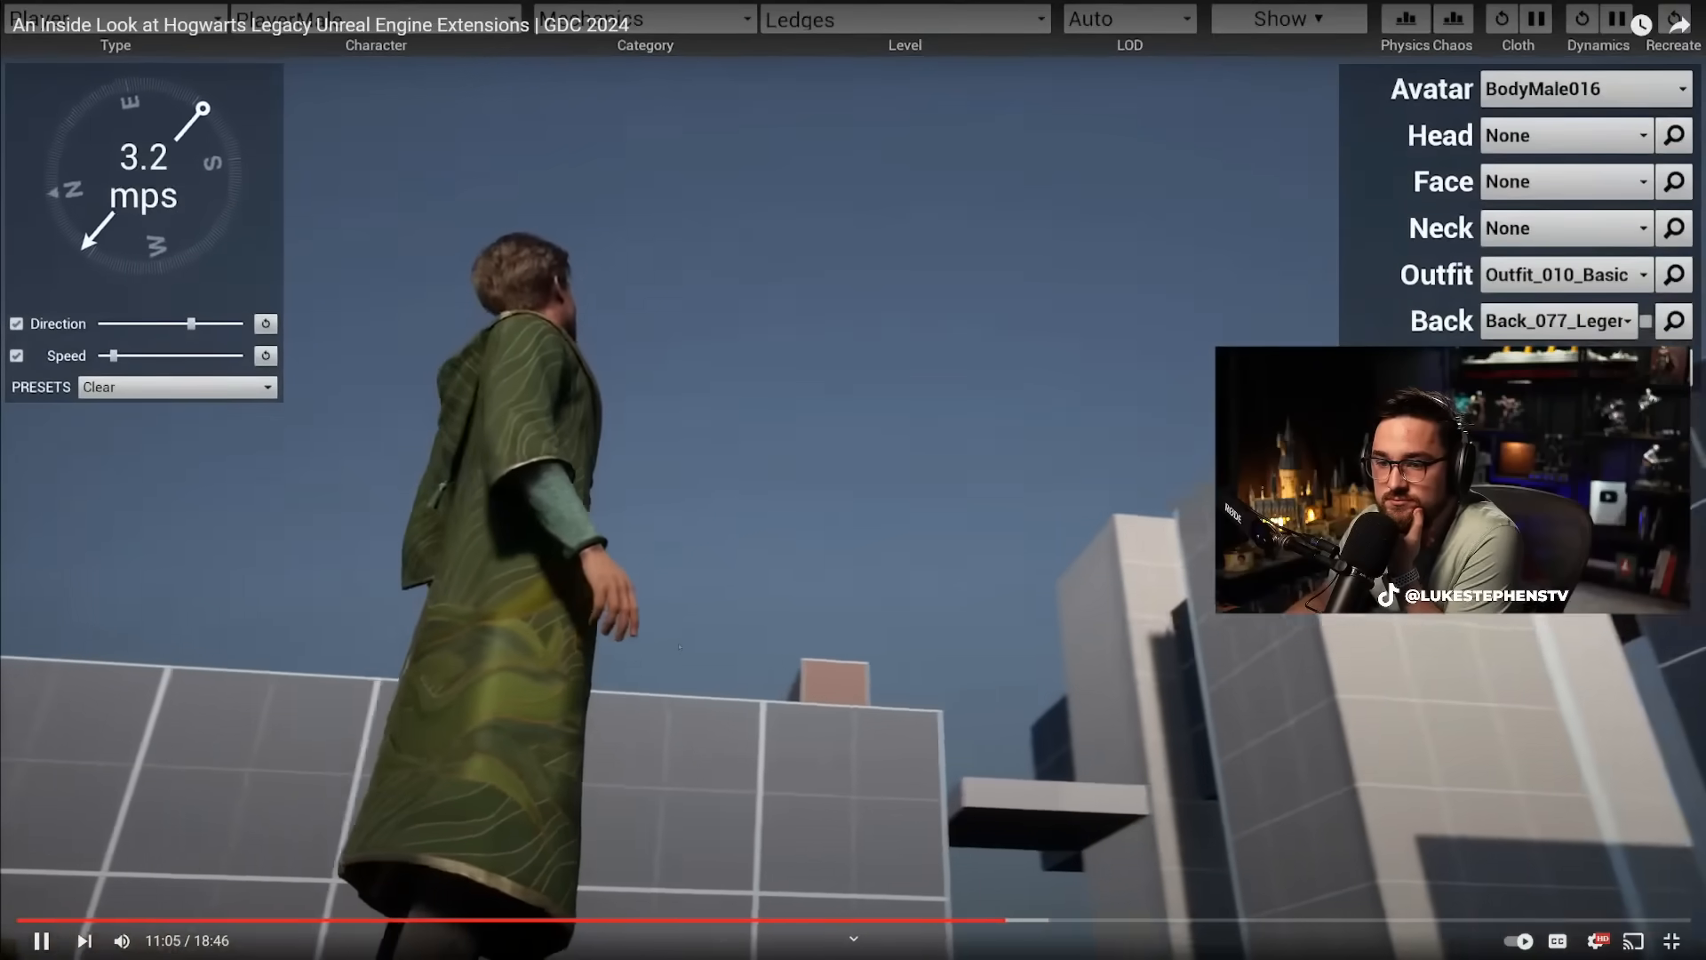
left_click(1289, 18)
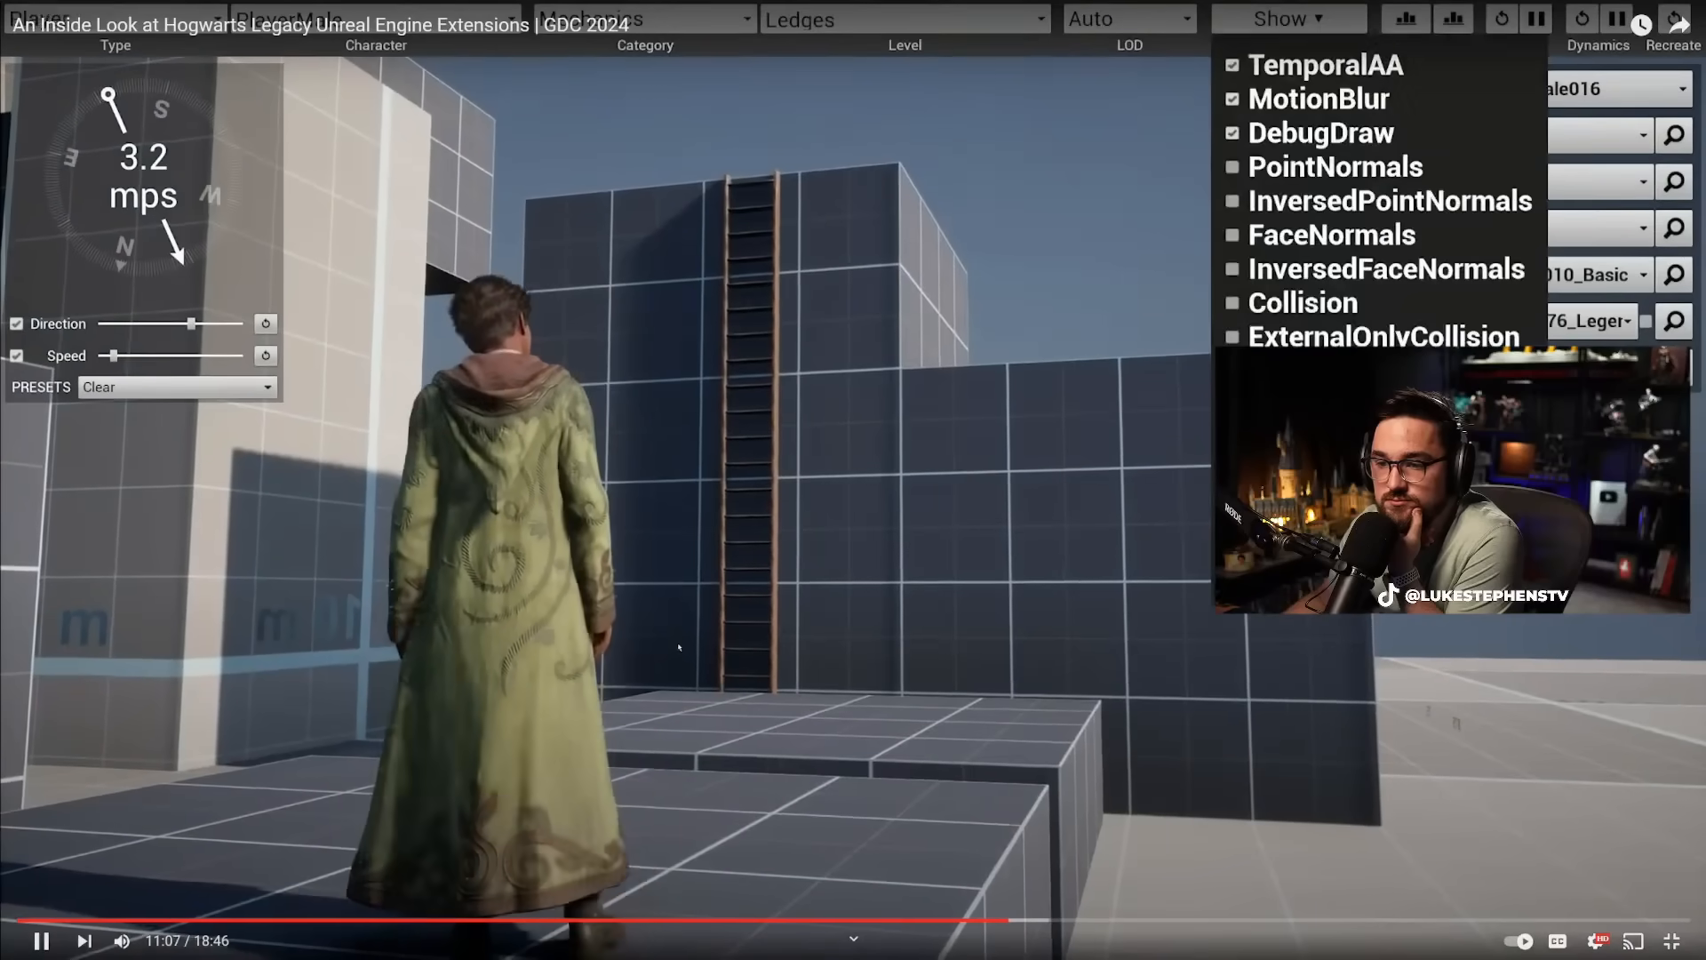